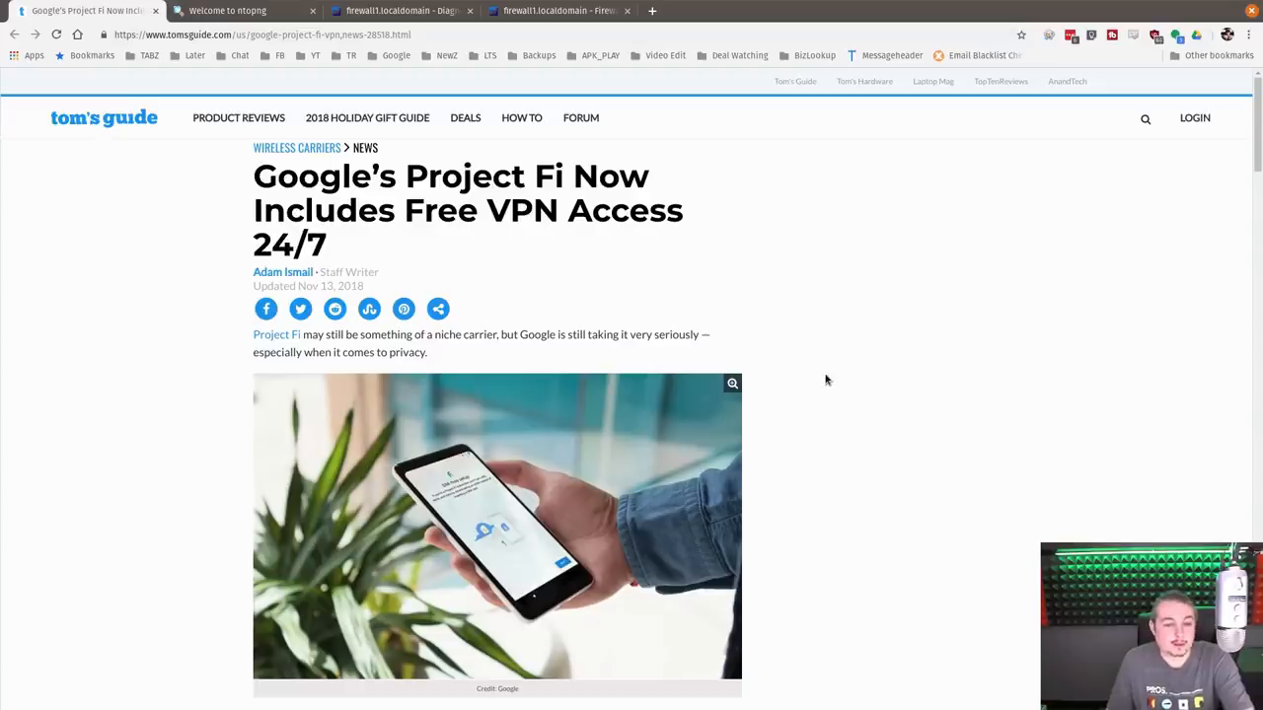
mouse_move(848, 385)
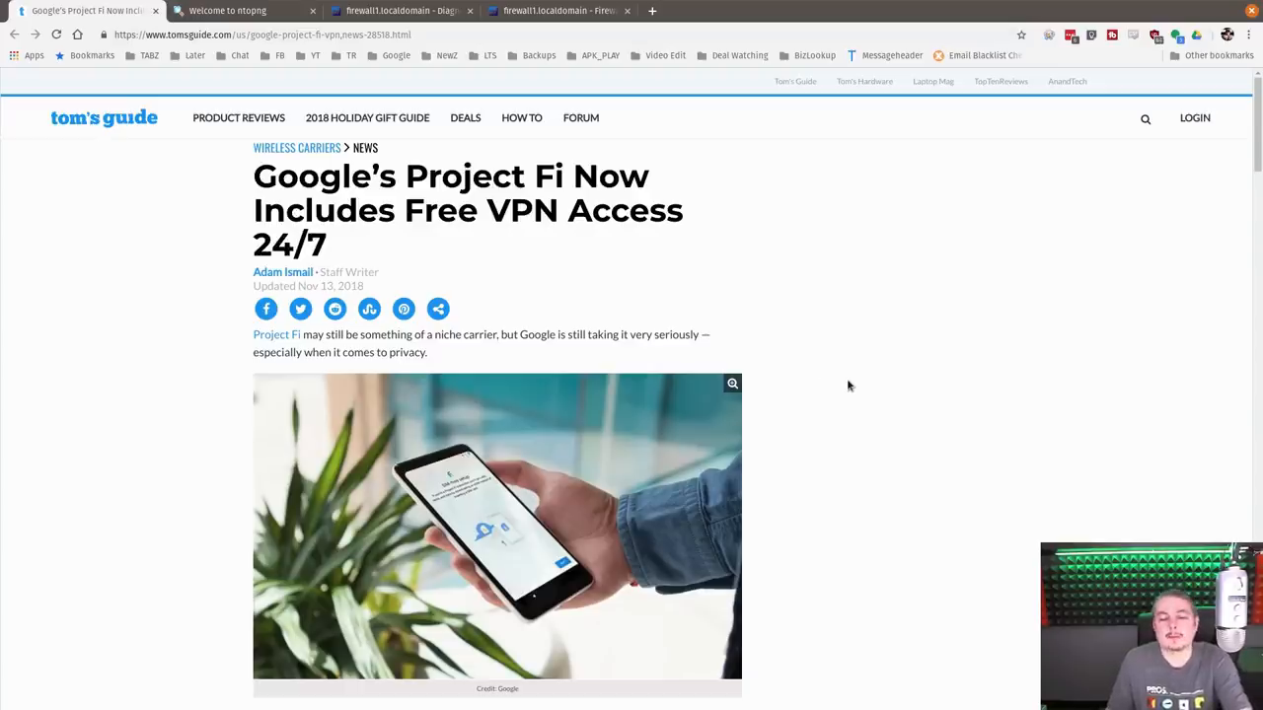
Step: Review the host's L4 protocol overview on the ntopng host Traffic page
scroll(down, 3)
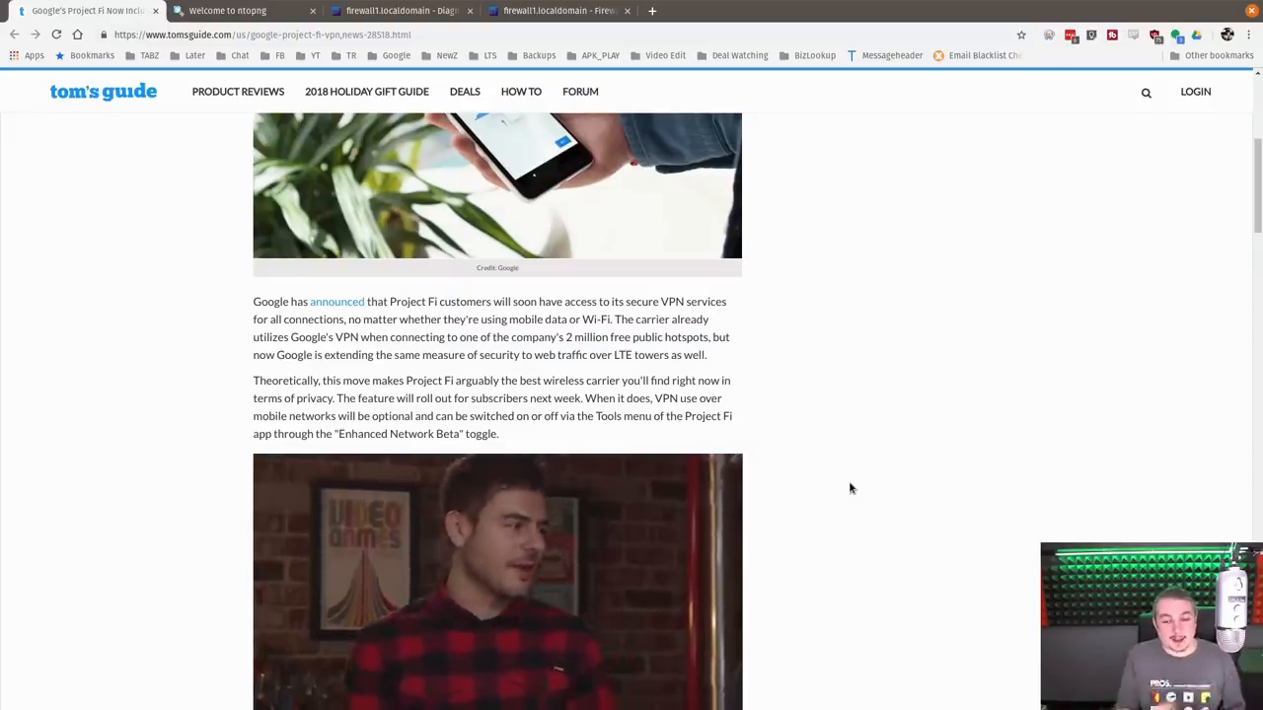
scroll(down, 3)
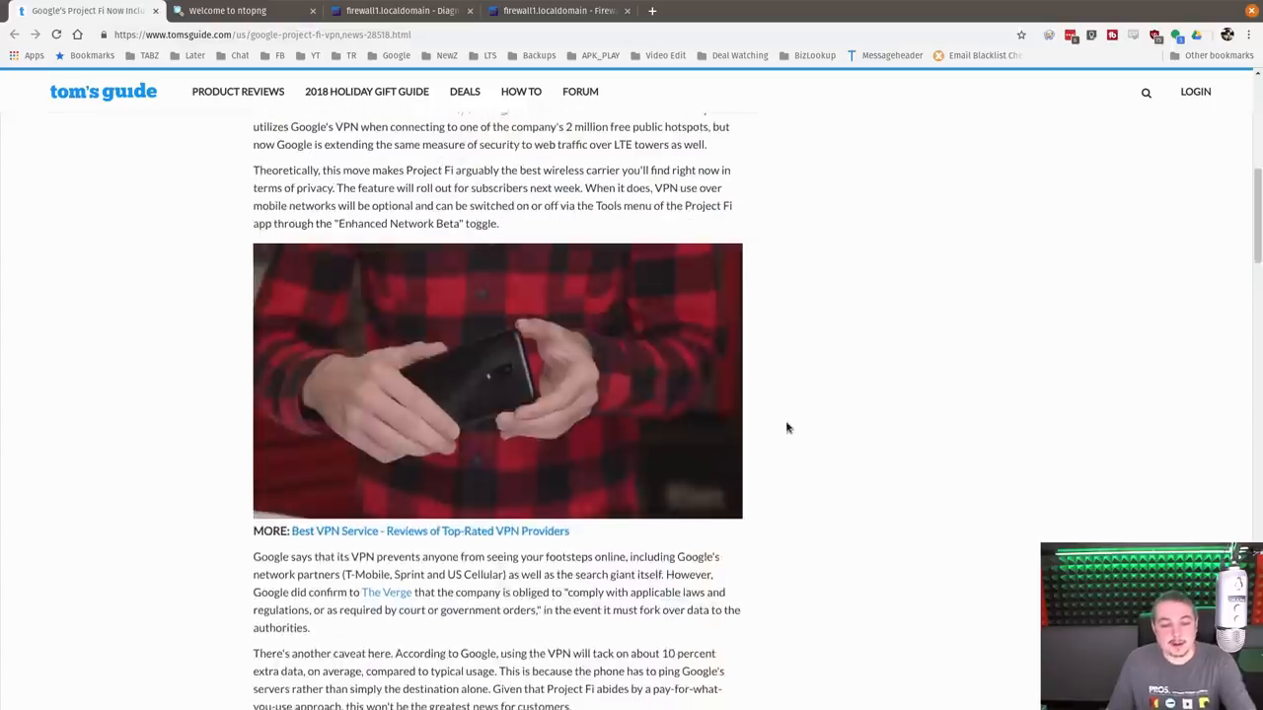
scroll(down, 3)
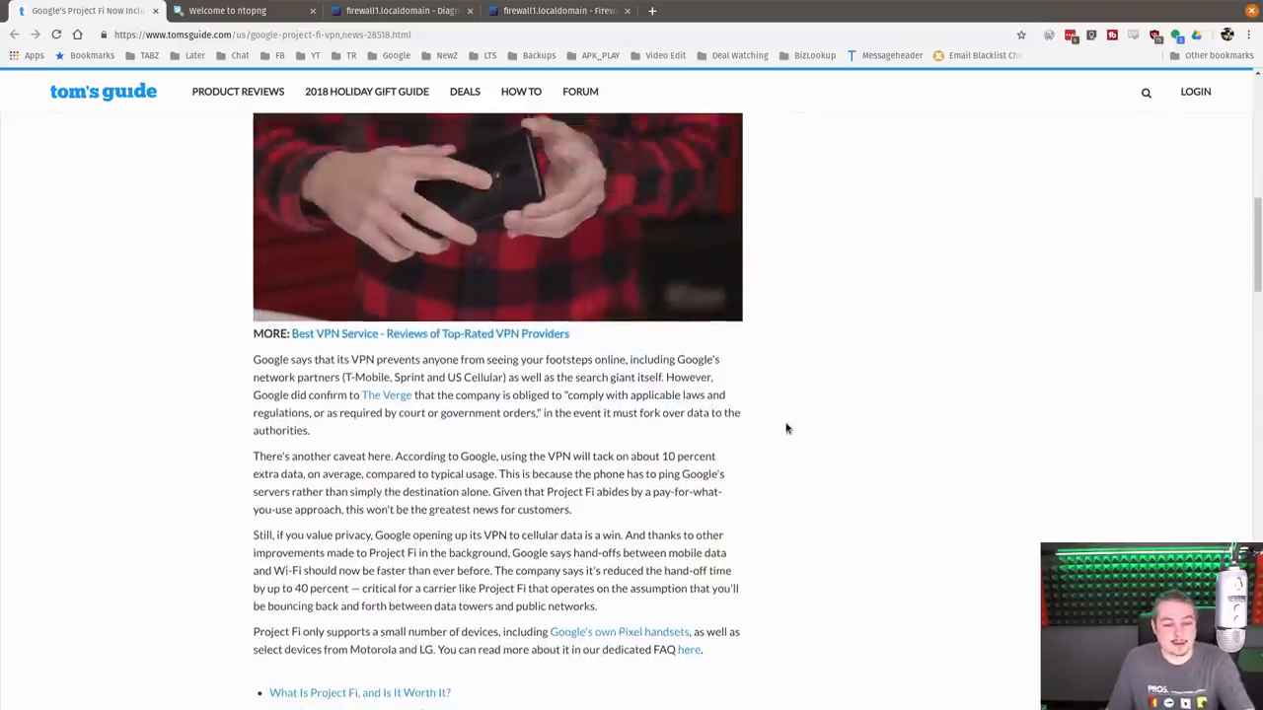
scroll(up, 3)
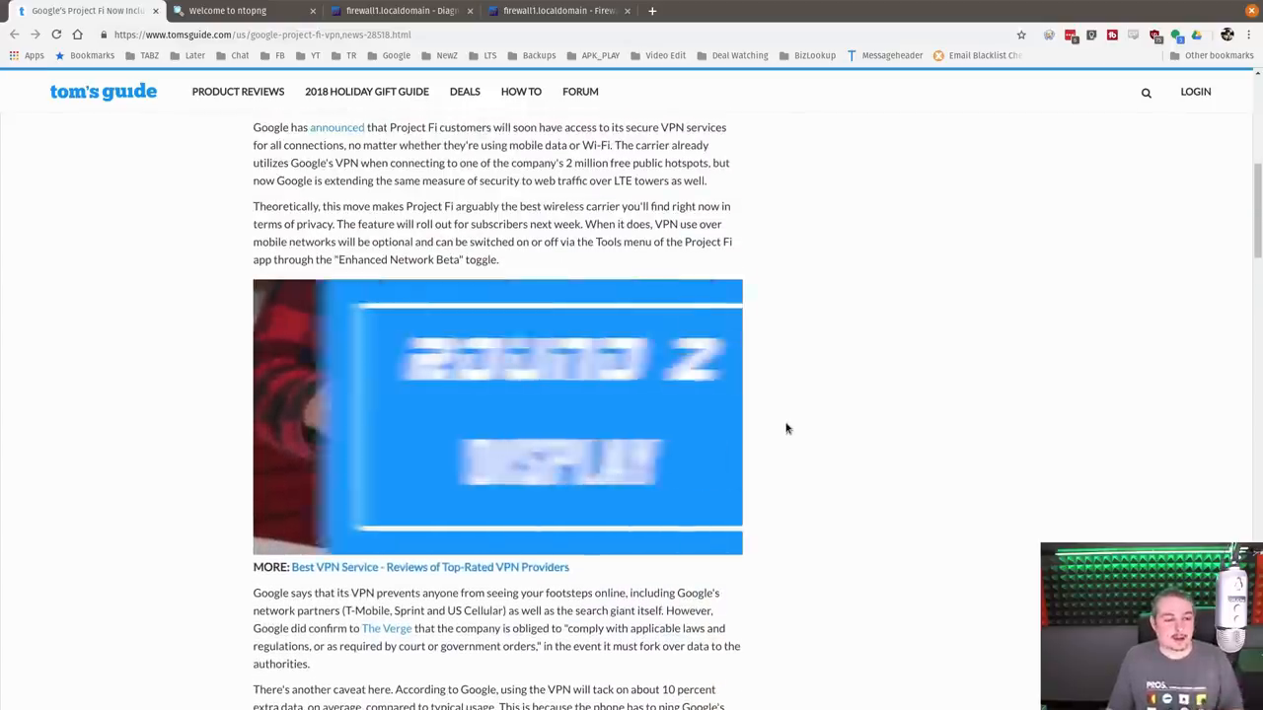
scroll(down, 3)
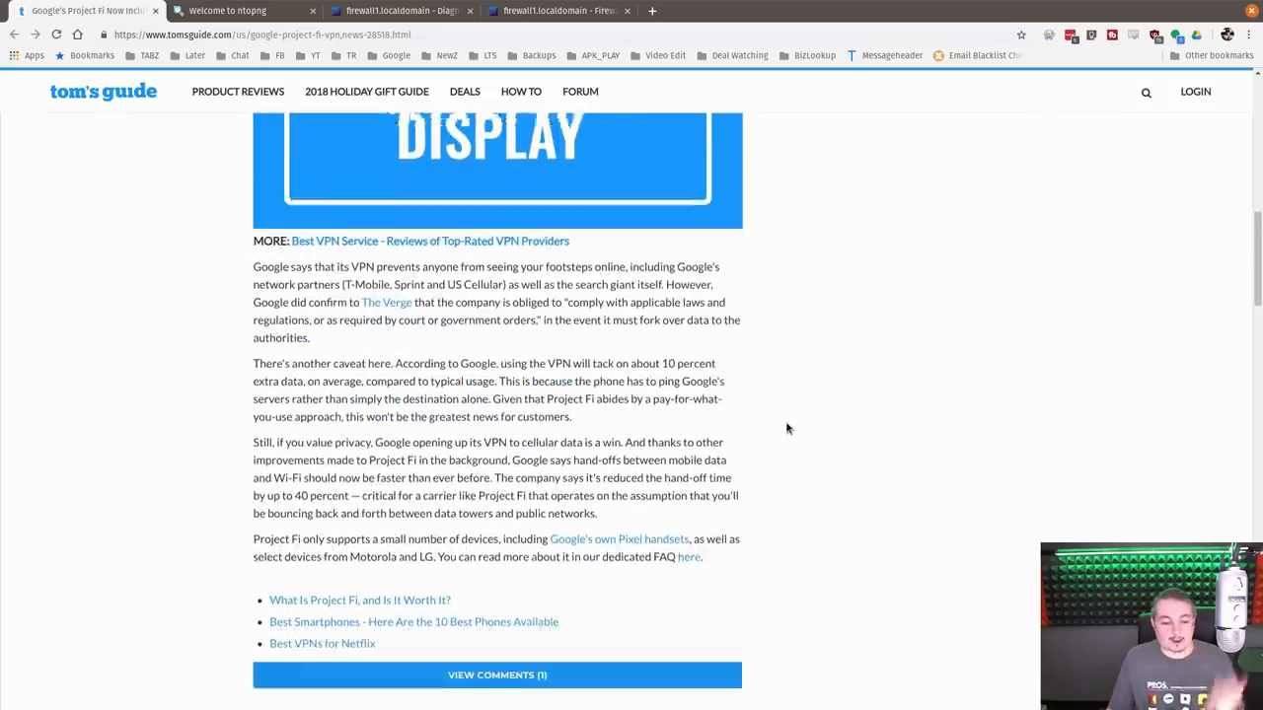
scroll(down, 3)
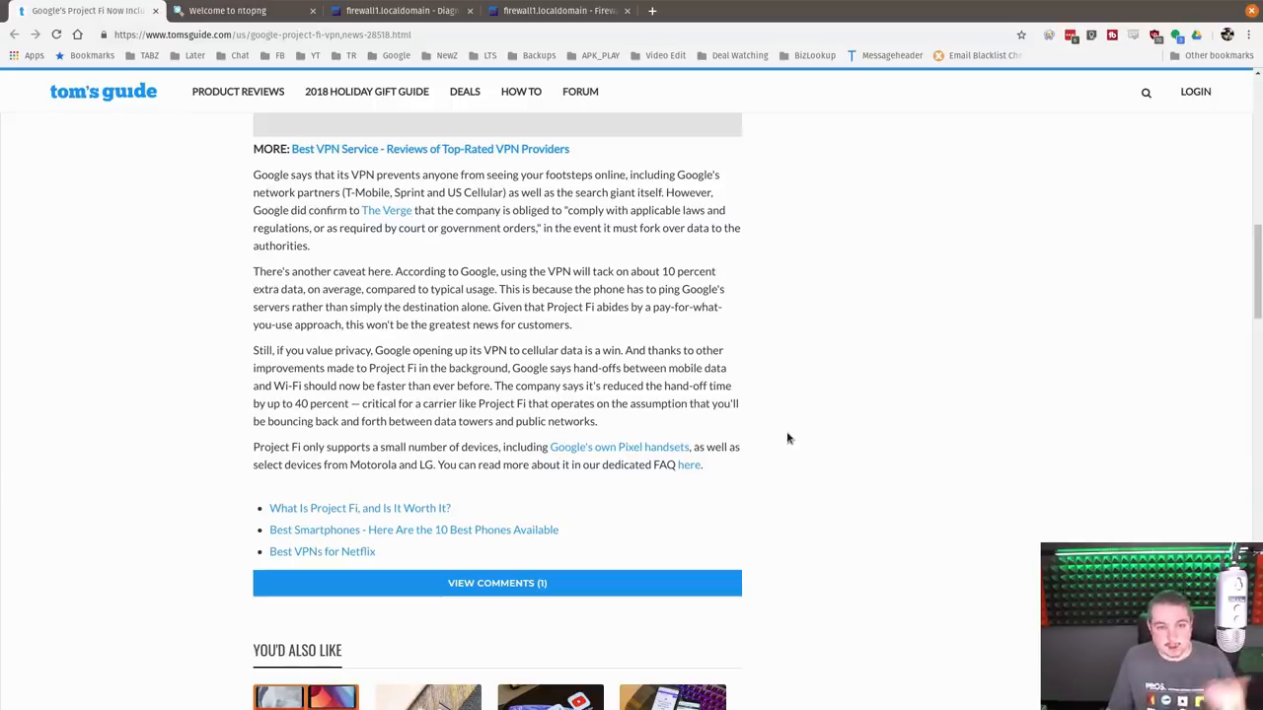
scroll(up, 3)
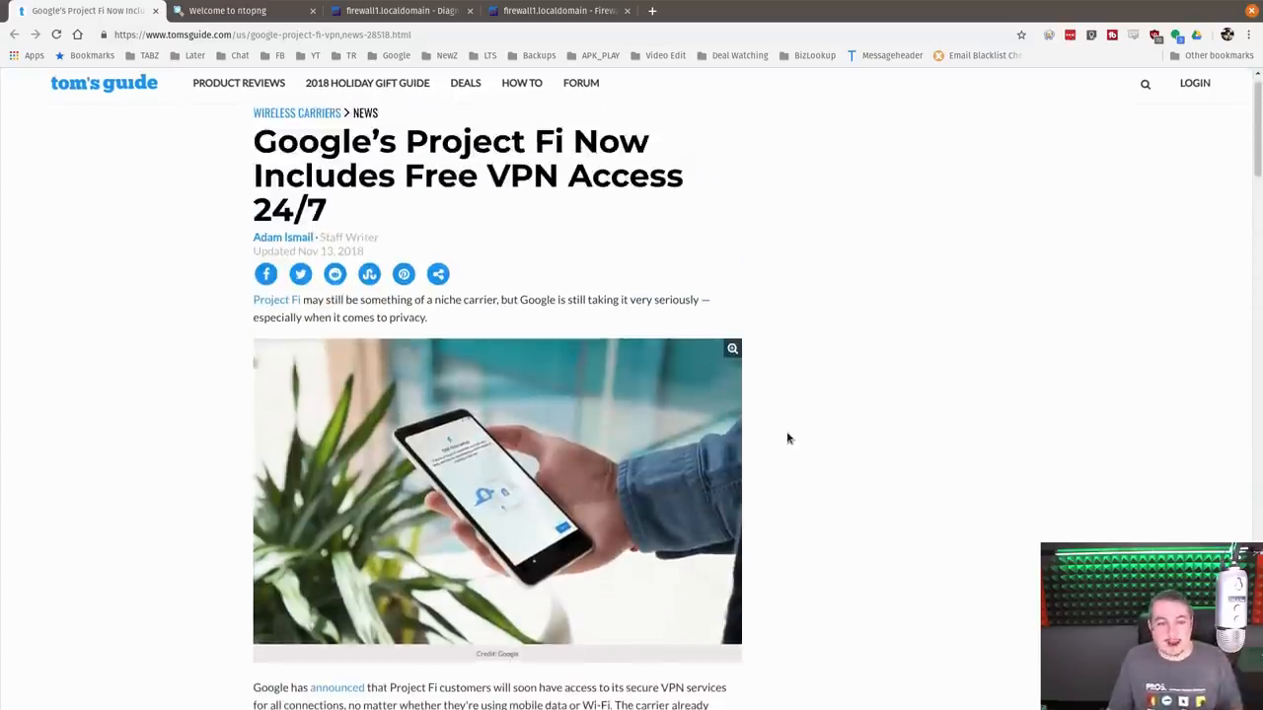
scroll(down, 3)
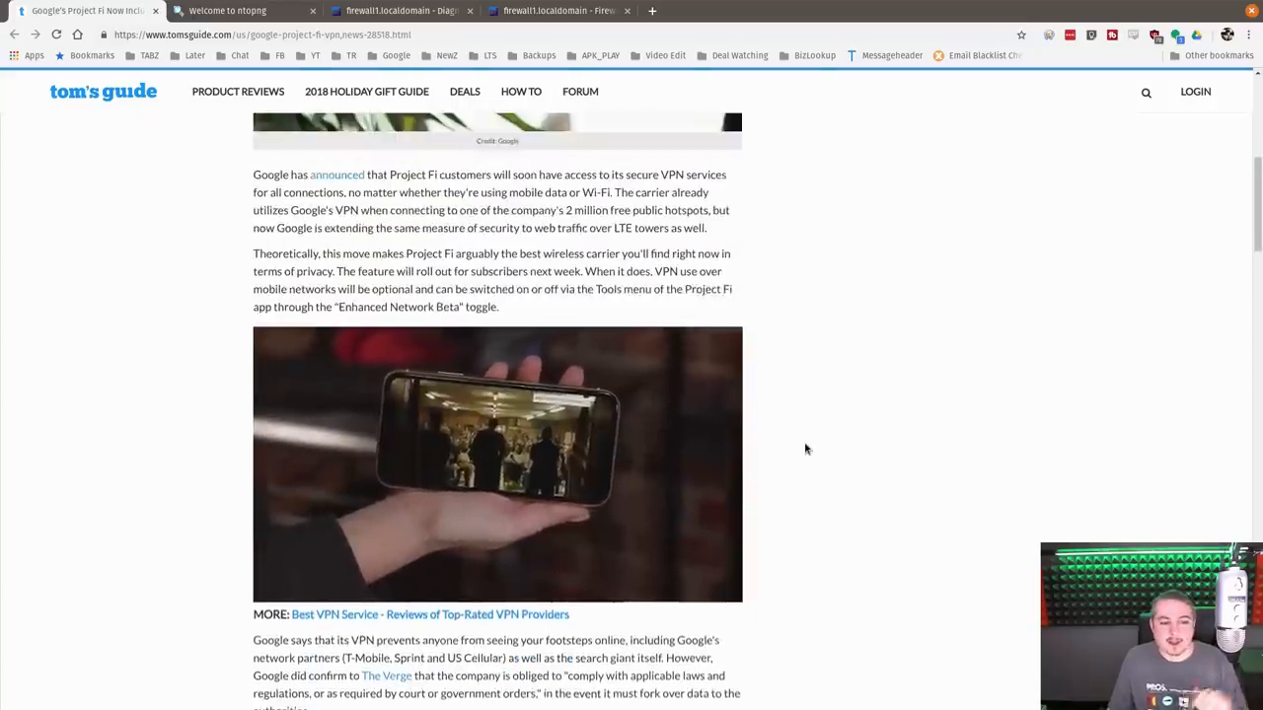
scroll(up, 3)
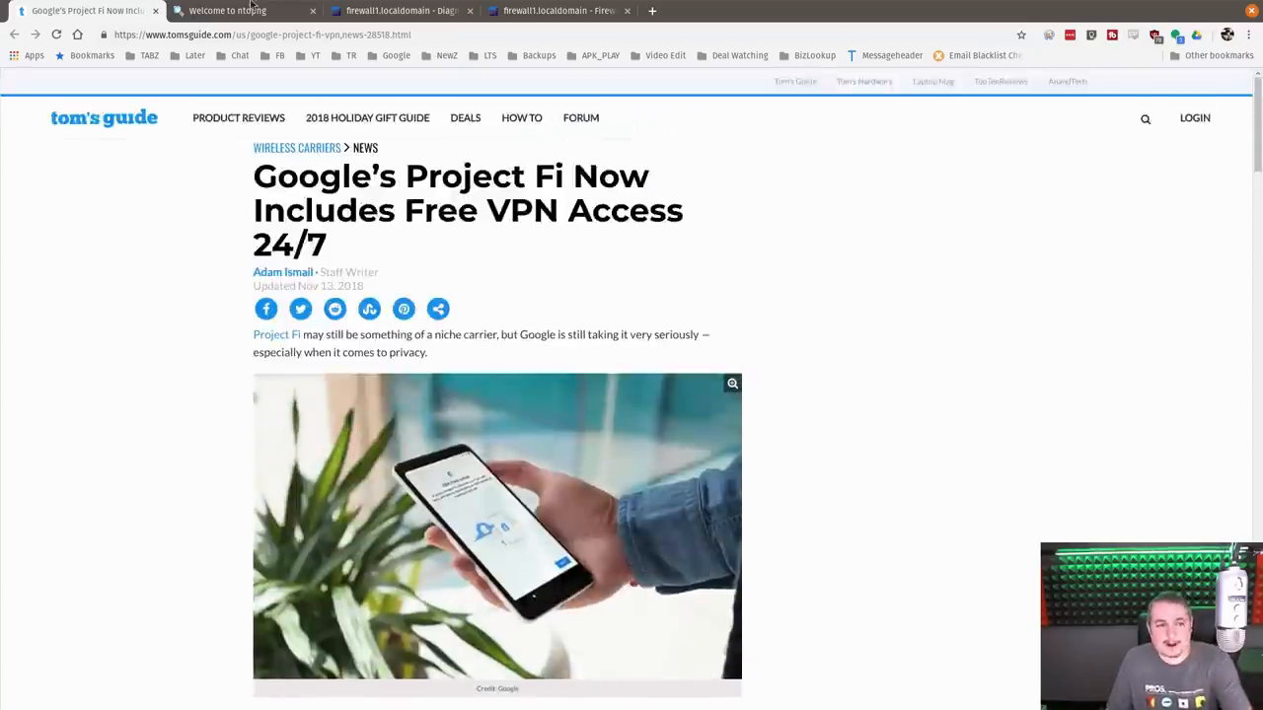
click(240, 12)
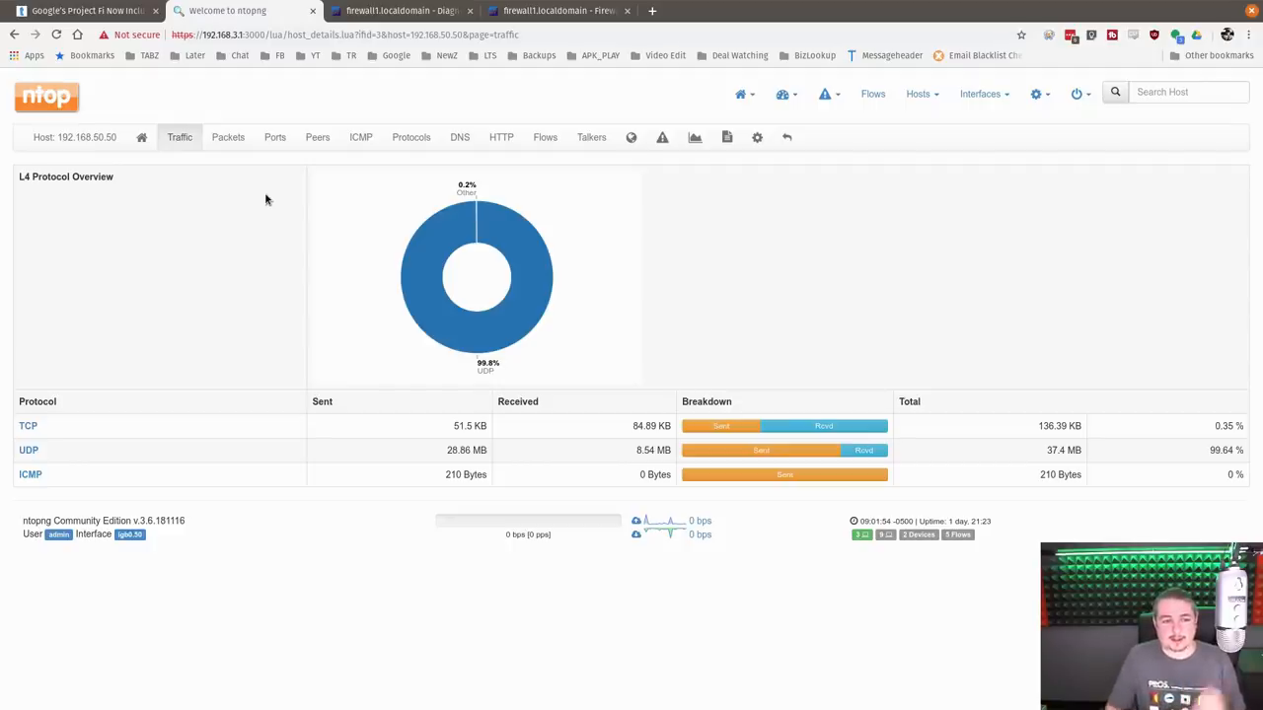
Step: Bring up the pfSense Diagnostics pfTop state table filtered to the phone's address
click(398, 11)
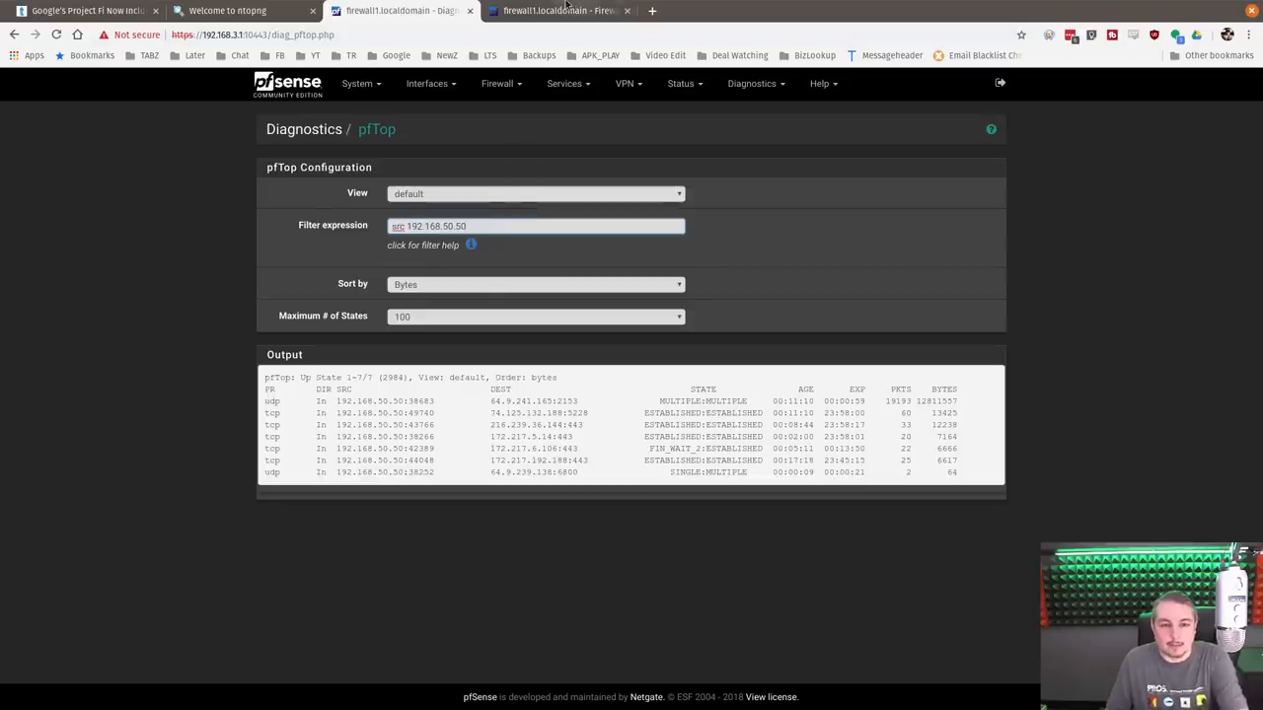
Step: Show the pfSense firewall rules list for the IOT interface with its block and allow rules
click(556, 11)
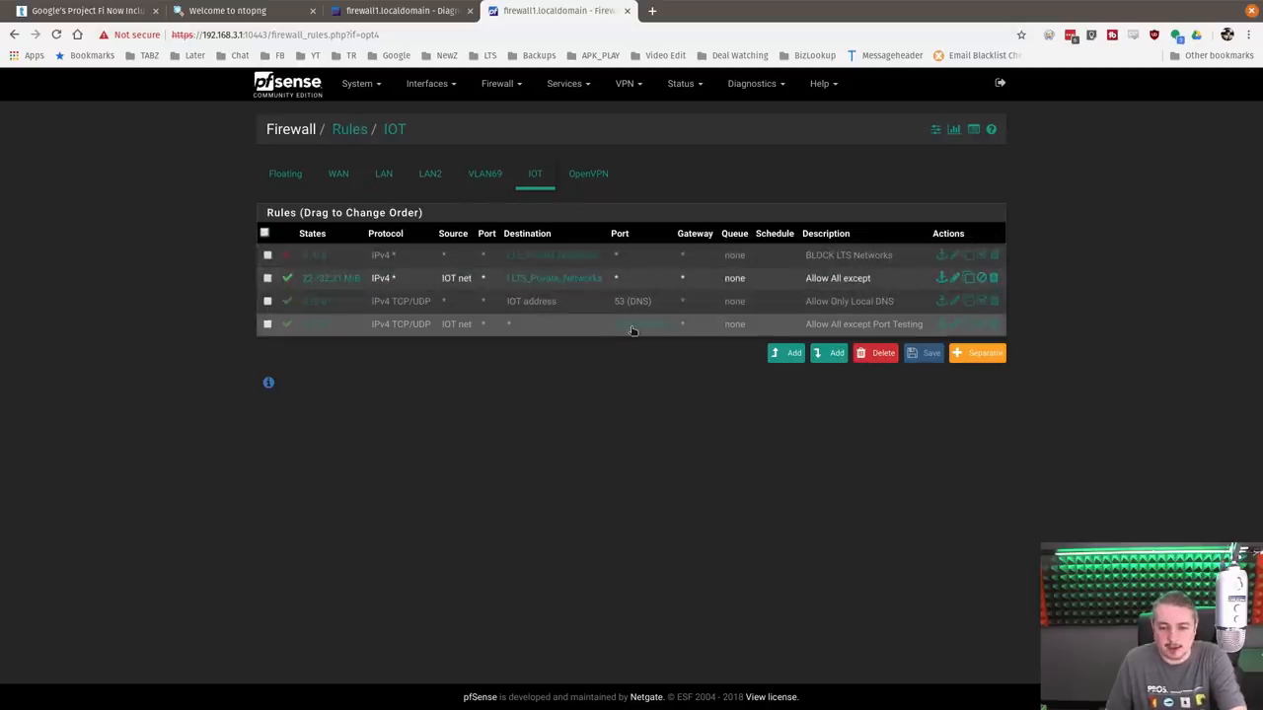
mouse_move(631, 324)
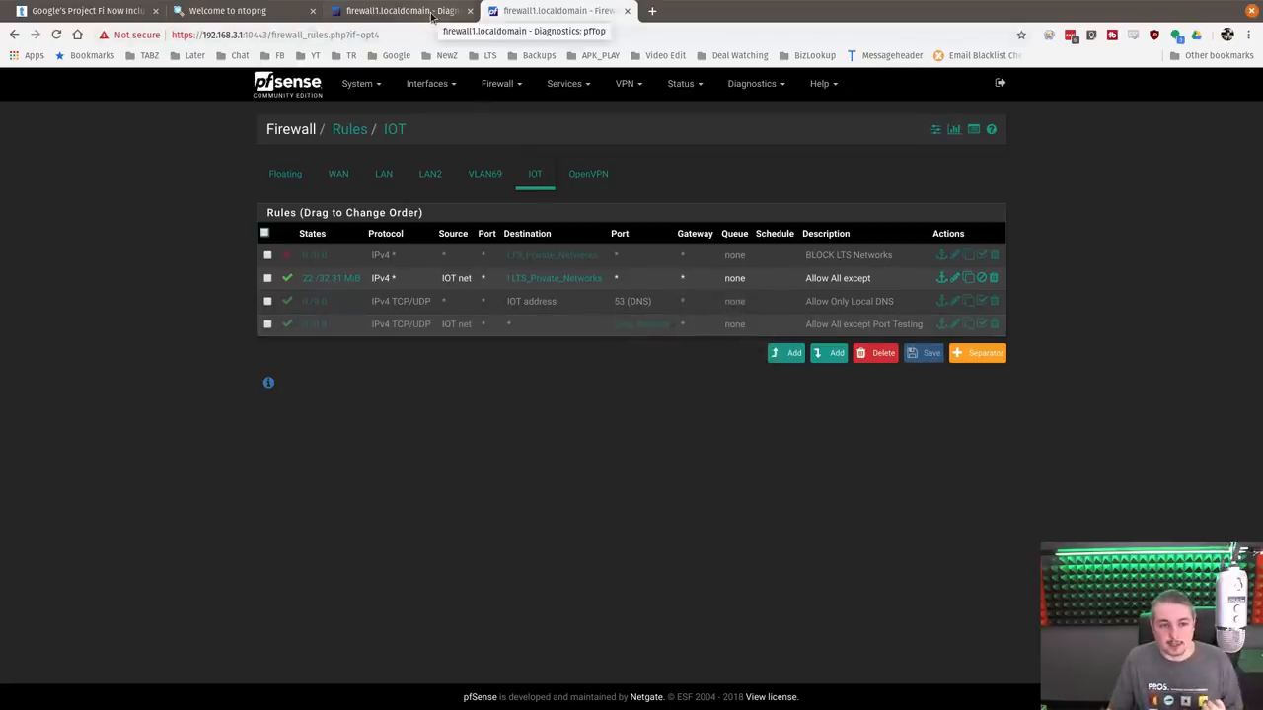
Step: Return to the pfSense pfTop listing of the phone's active connection states
click(398, 12)
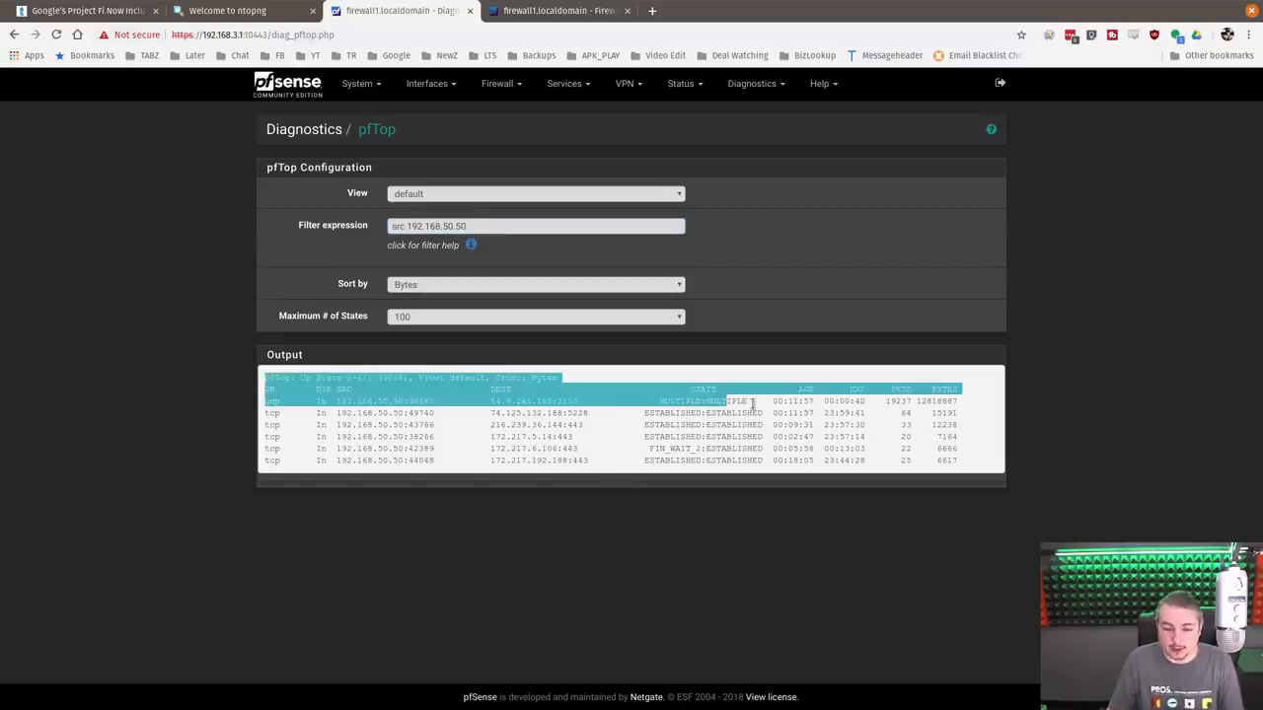
mouse_move(227, 11)
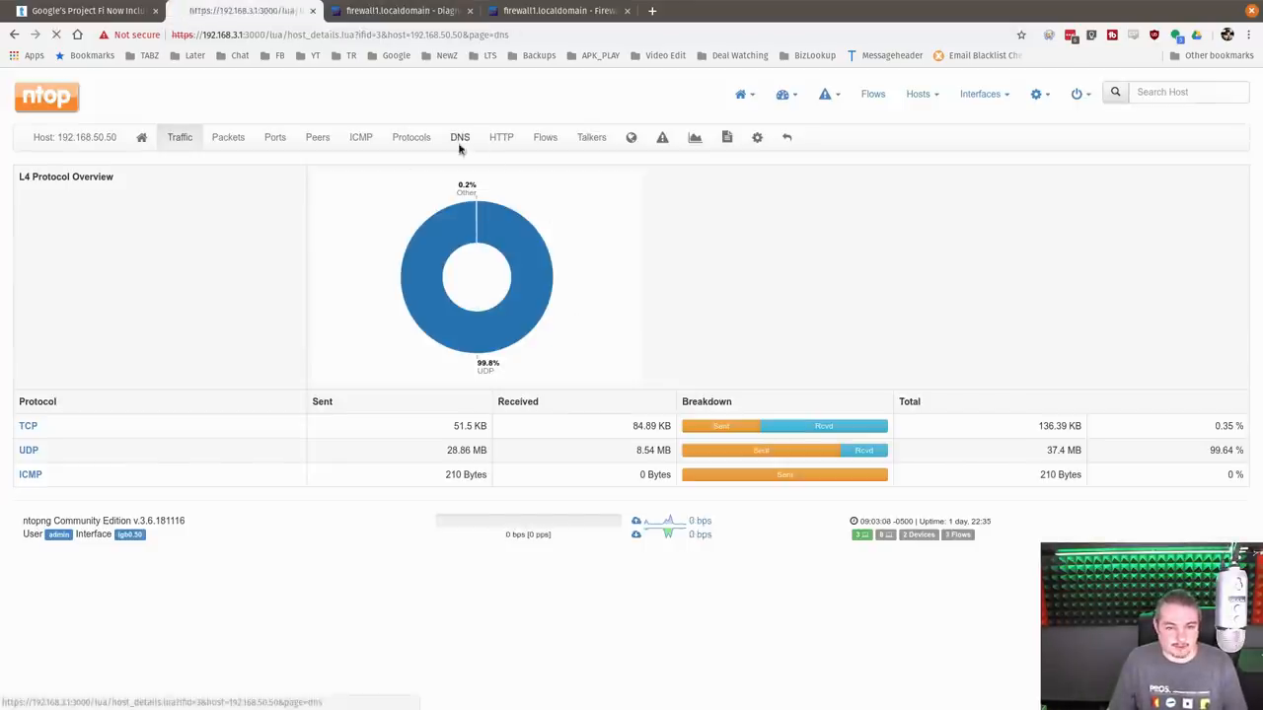
Step: Show the phone's DNS breakdown with sent queries, reply counts and query distribution chart
click(458, 138)
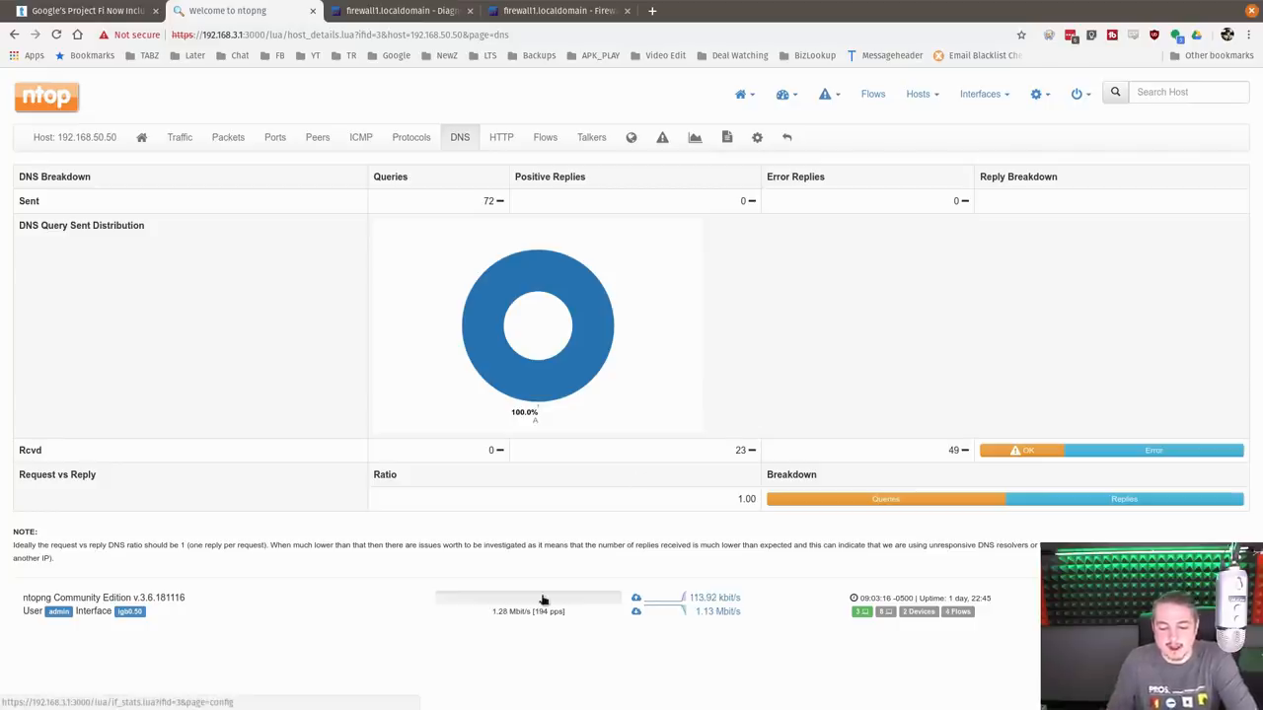
mouse_move(549, 606)
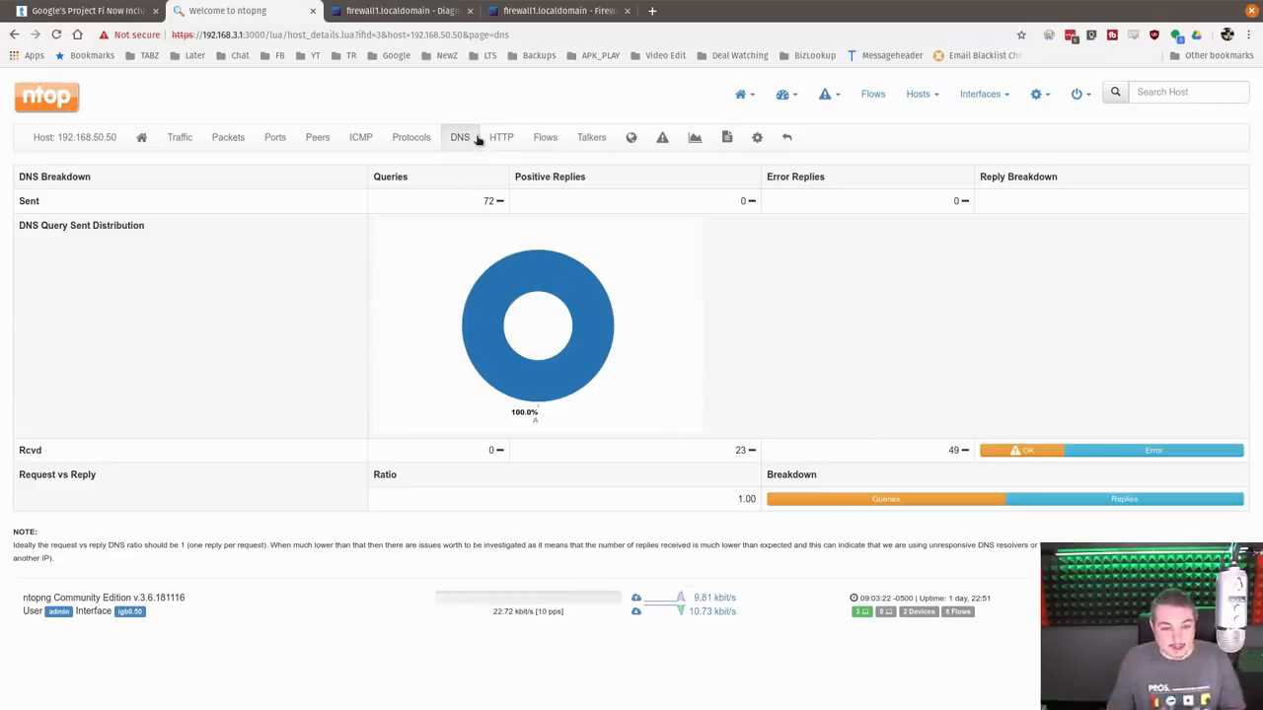
mouse_move(544, 138)
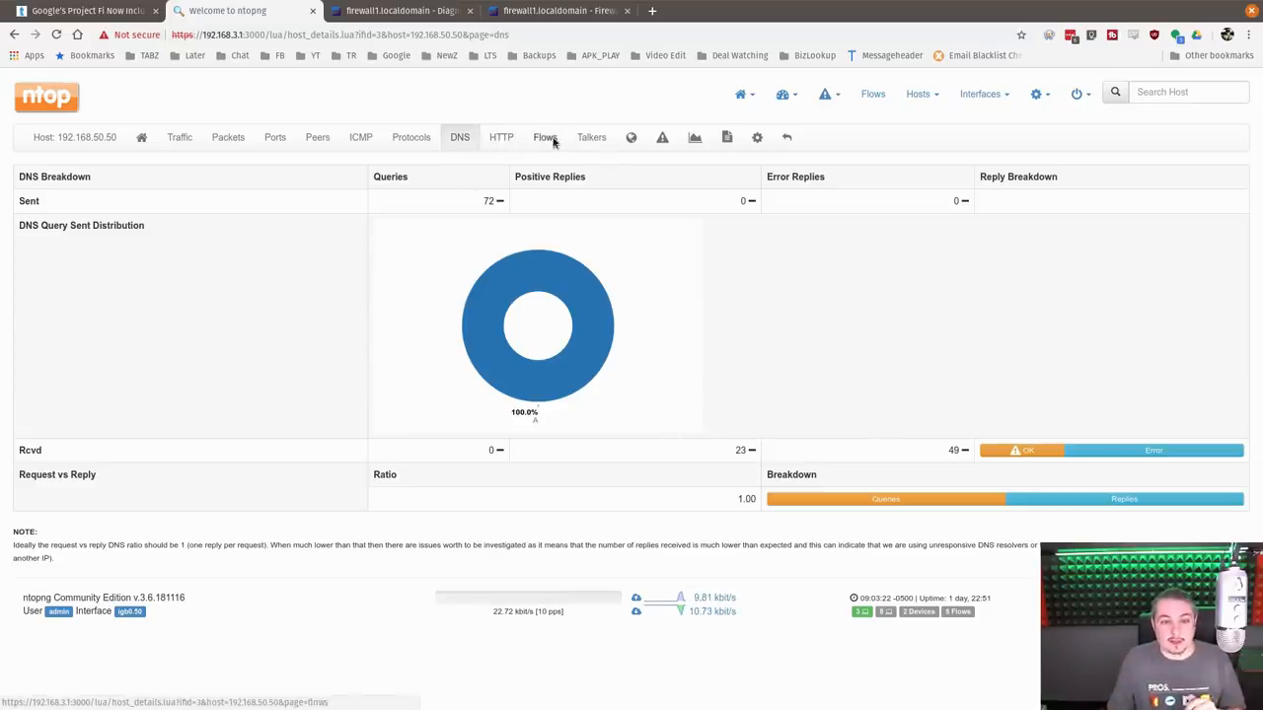
Step: List the host's four active flows with their applications, clients and servers
click(545, 138)
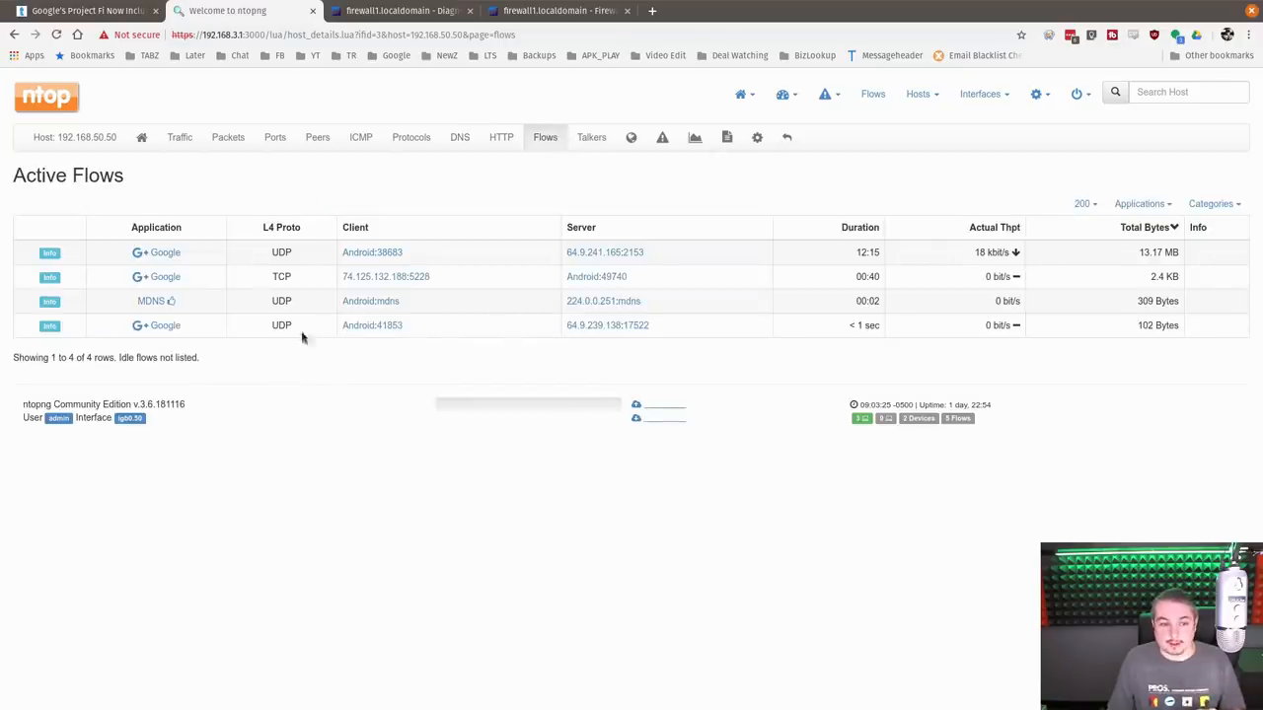
mouse_move(430, 440)
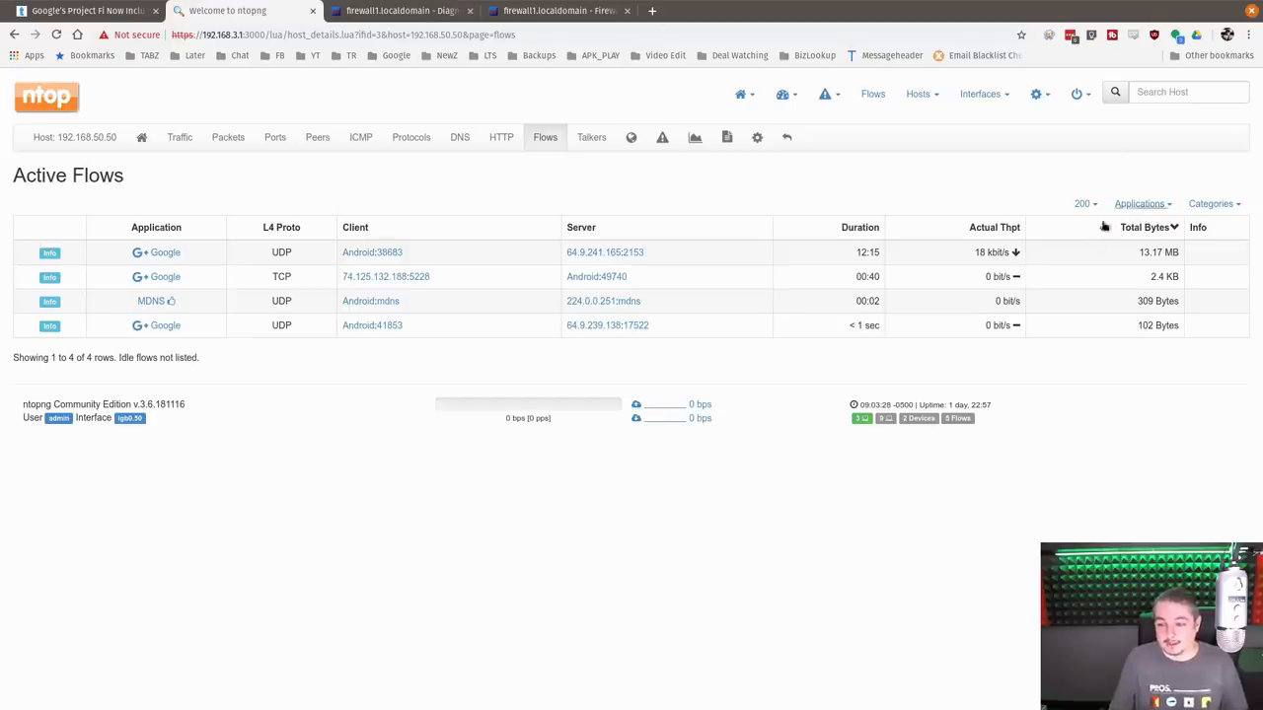
mouse_move(1030, 404)
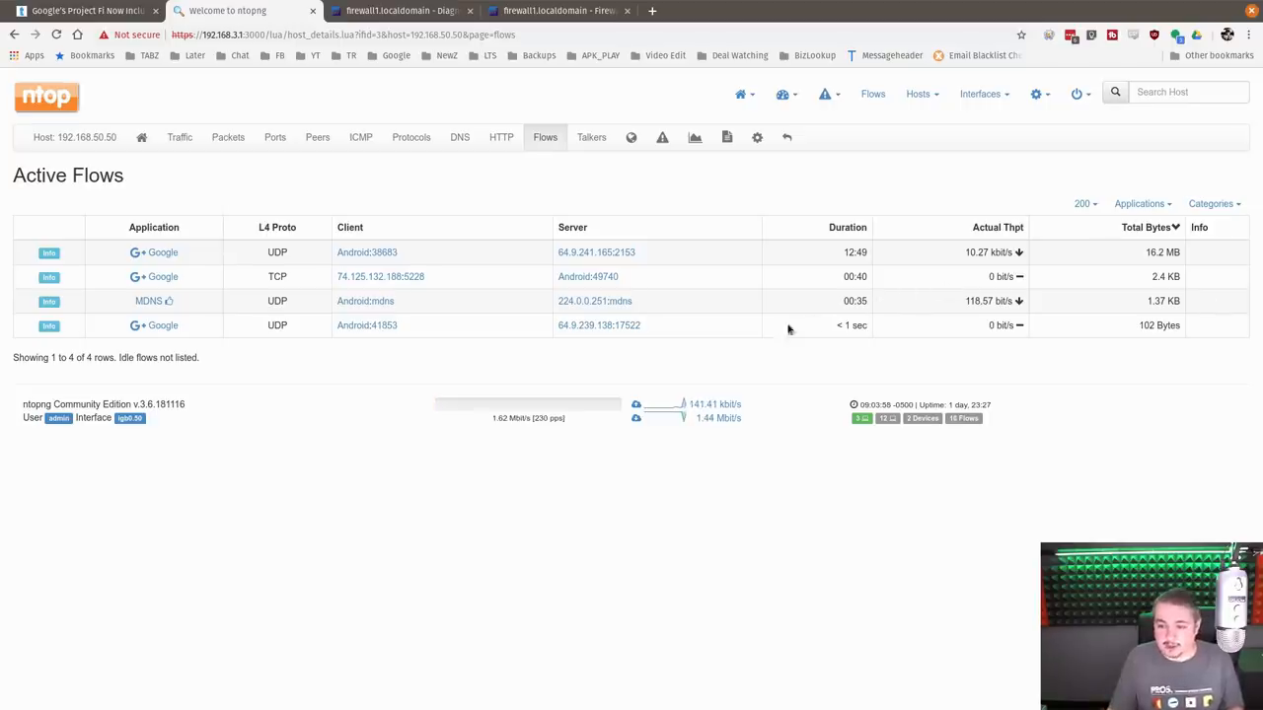
mouse_move(730, 438)
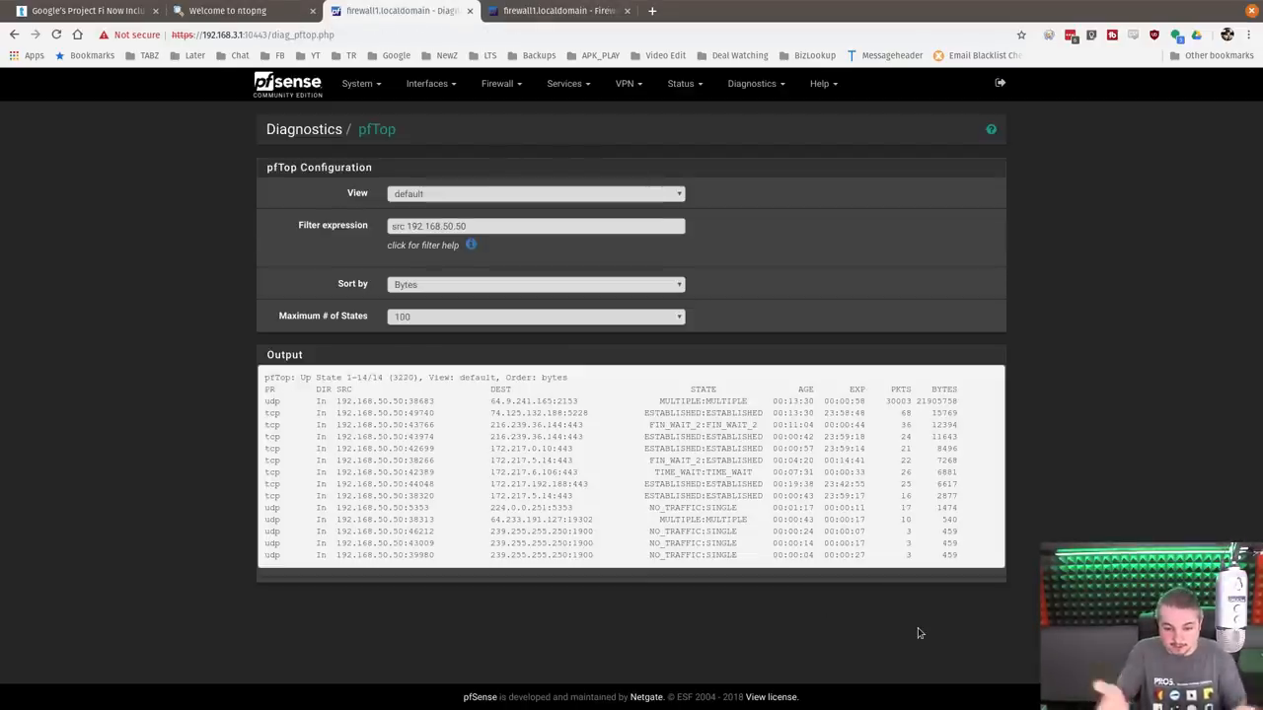
mouse_move(430, 367)
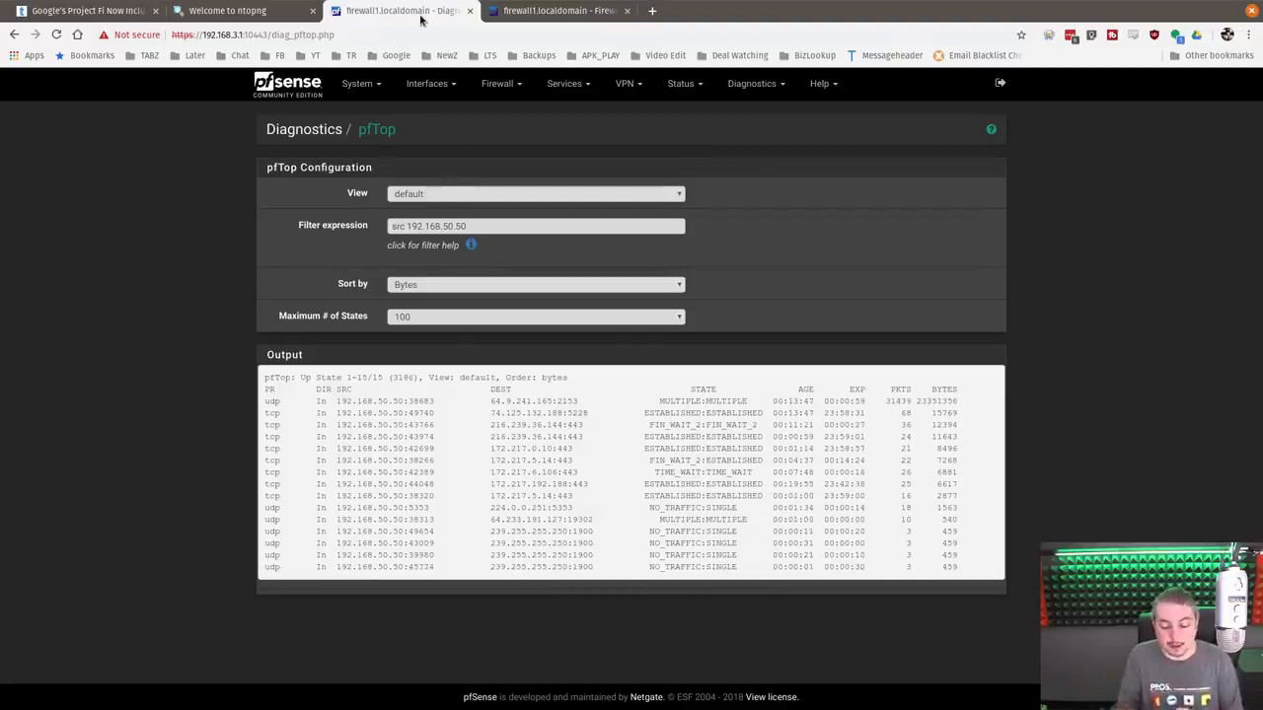
Step: Return from pfTop to the ntopng active flows list showing four flows
click(241, 12)
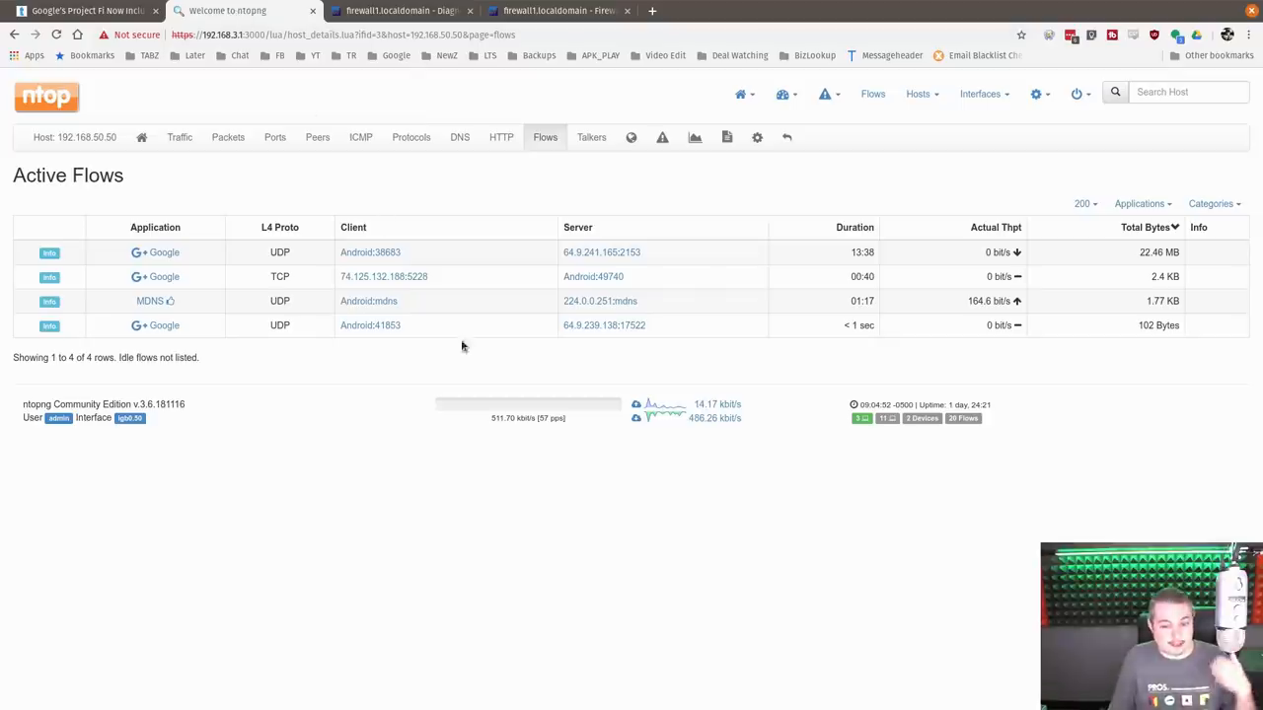
mouse_move(537, 485)
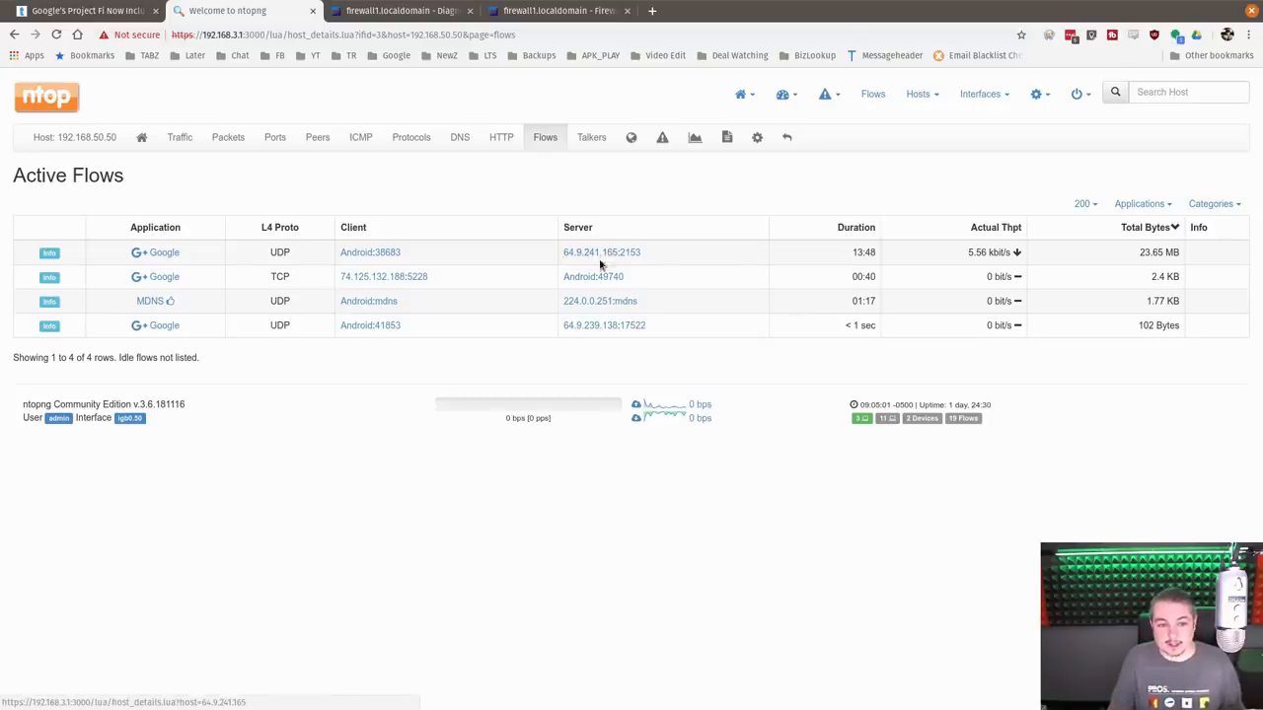
Step: Review the host's DNS, peers and layer-4 traffic breakdowns, then go to the pfSense pfTop states page
click(457, 138)
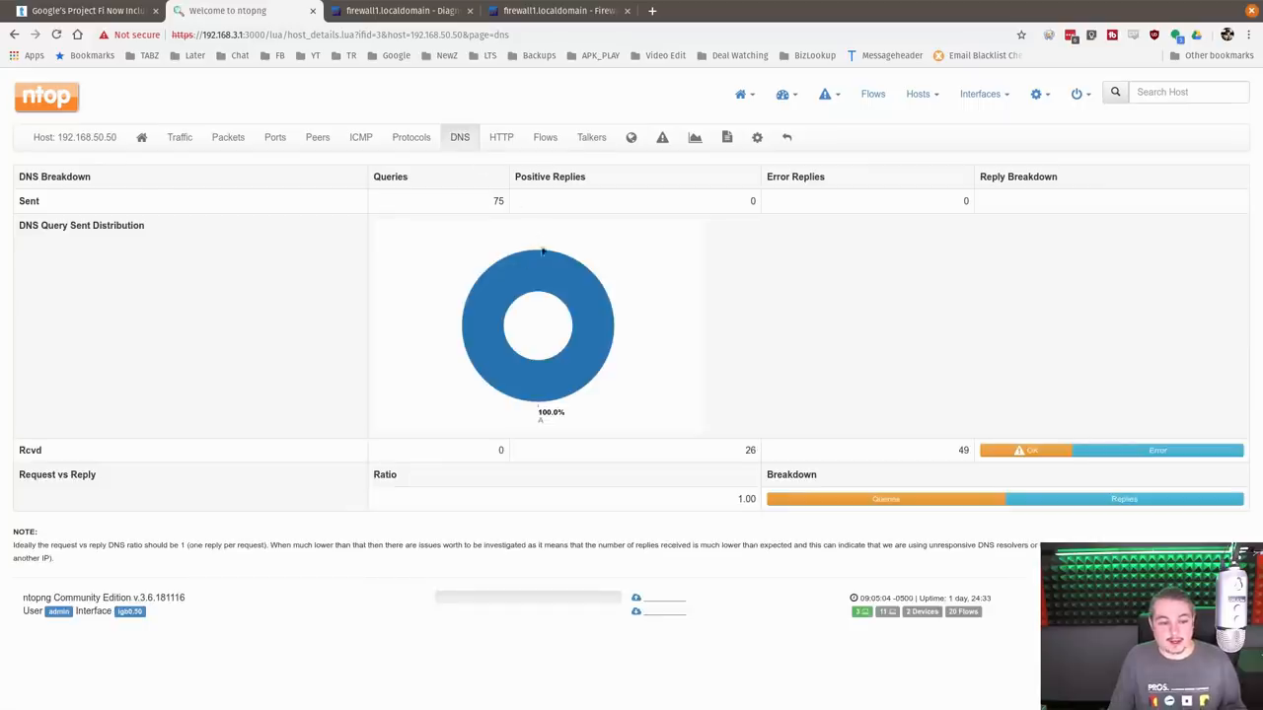
click(315, 138)
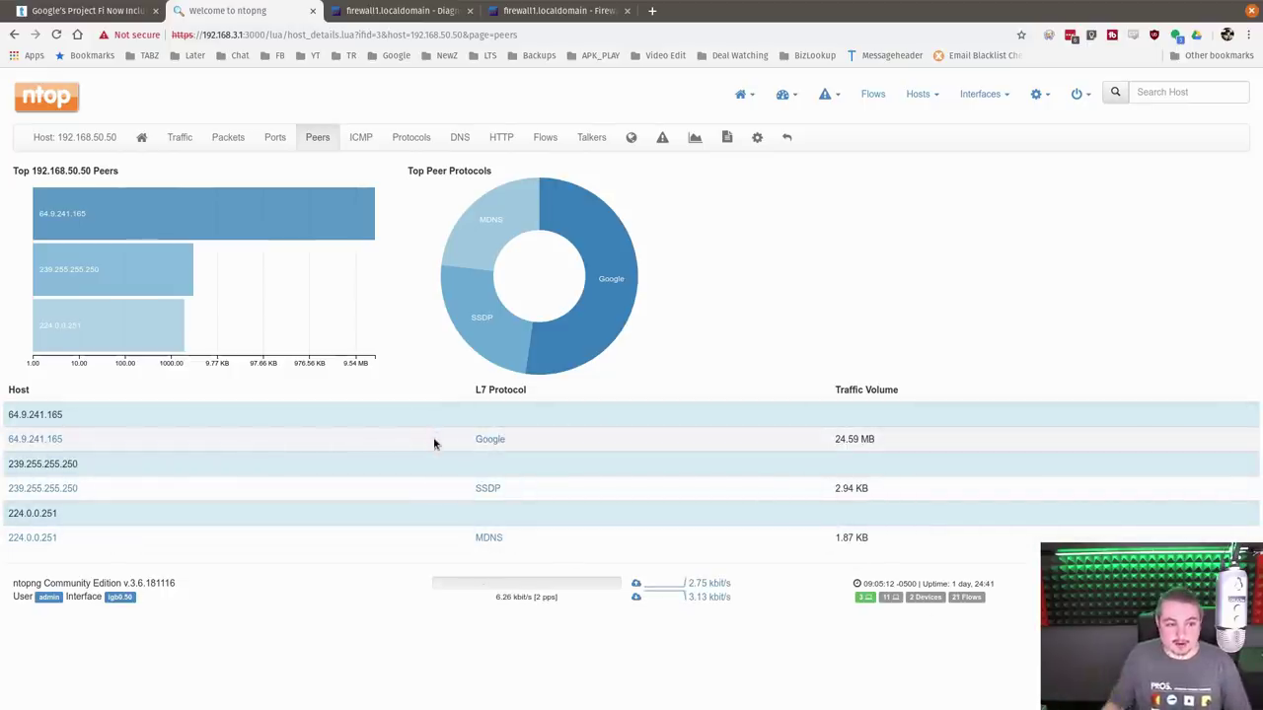
mouse_move(236, 219)
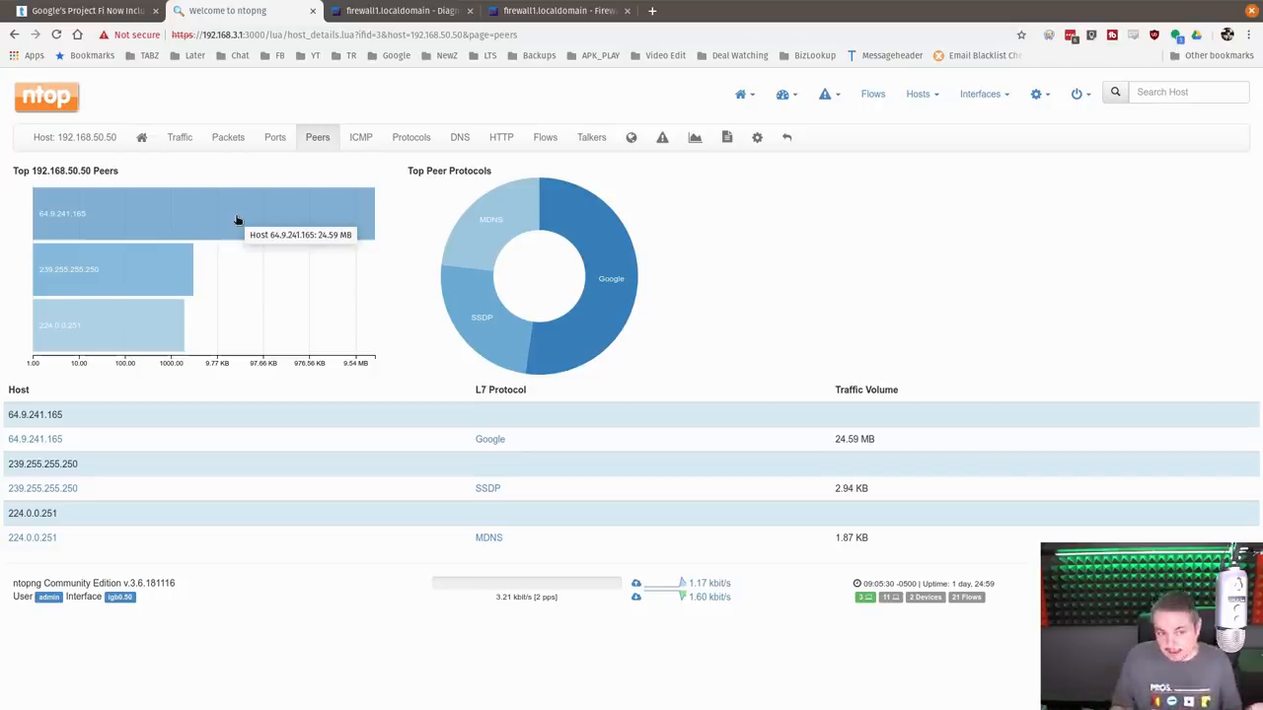
click(179, 138)
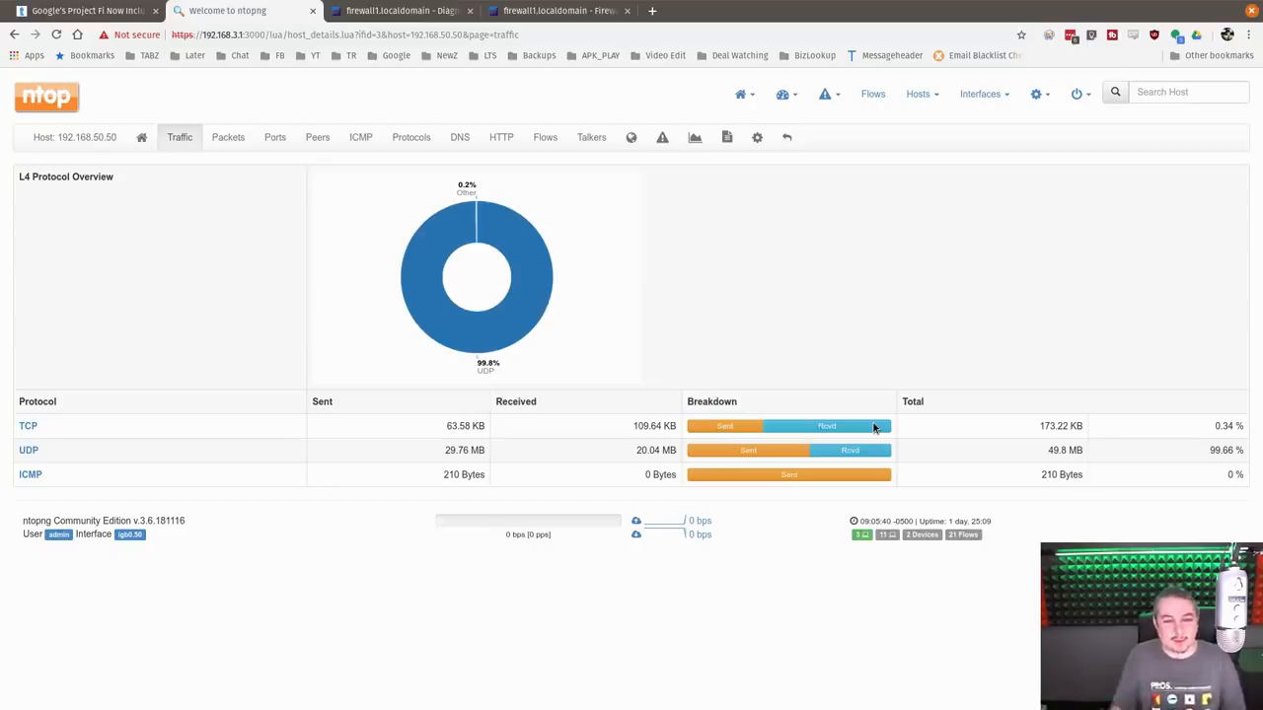
mouse_move(852, 292)
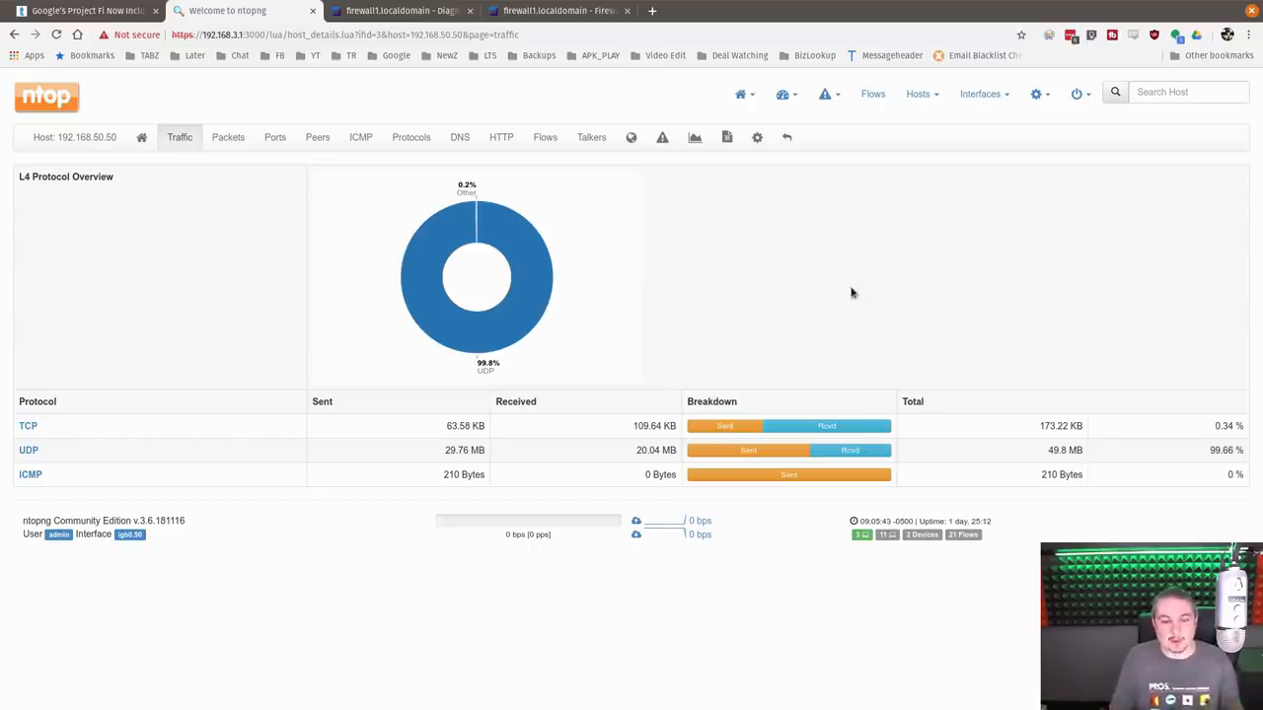
mouse_move(746, 276)
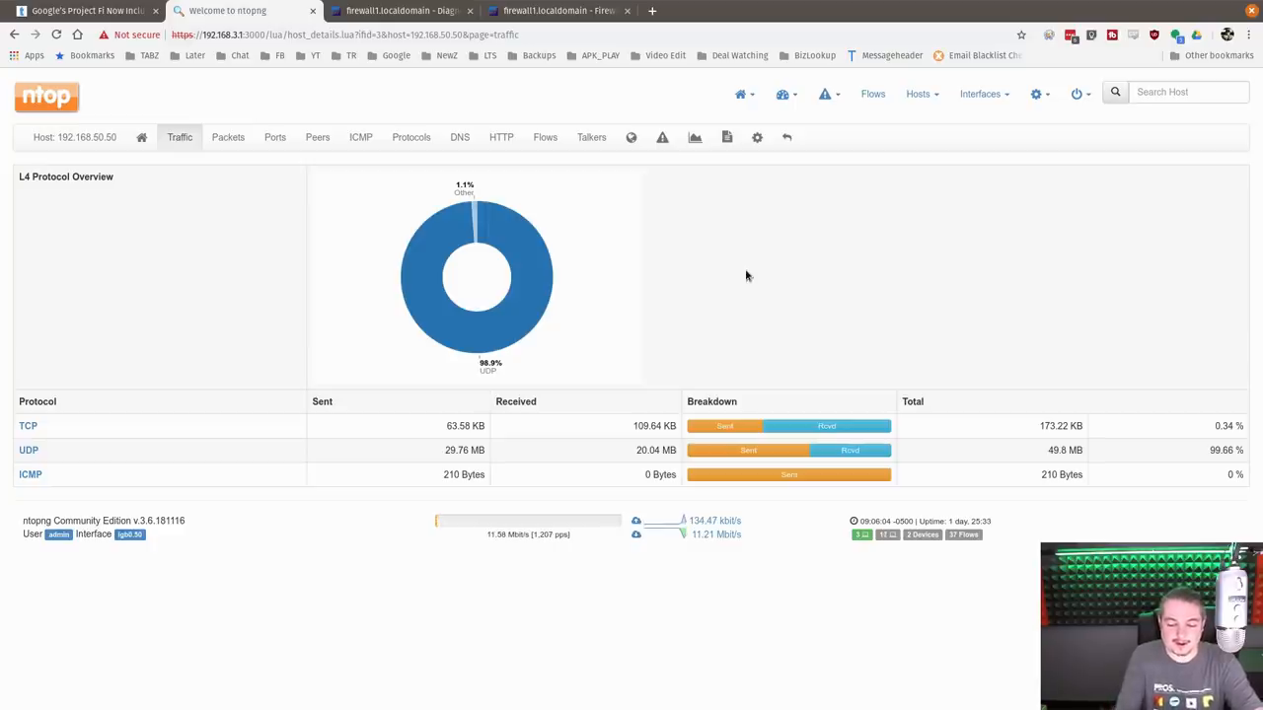
click(398, 11)
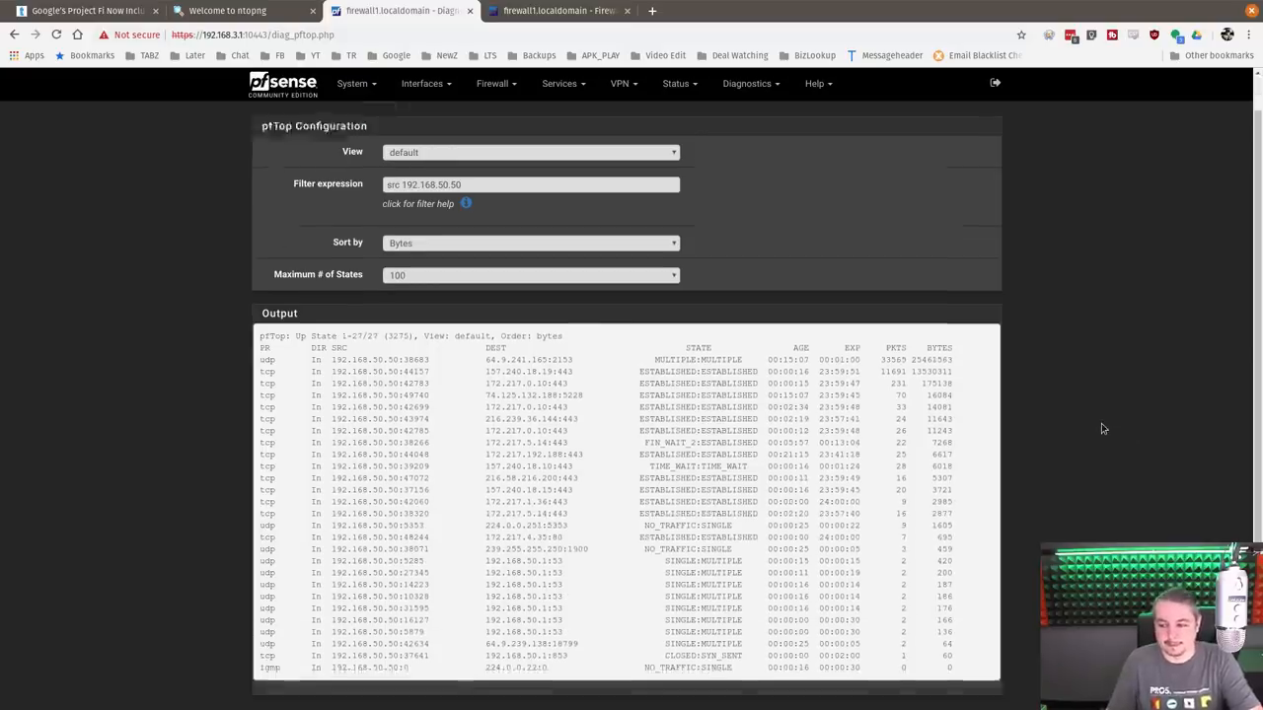
Step: Browse down the pfTop state list for 192.168.50.50 showing many established and timed-wait connections
scroll(down, 3)
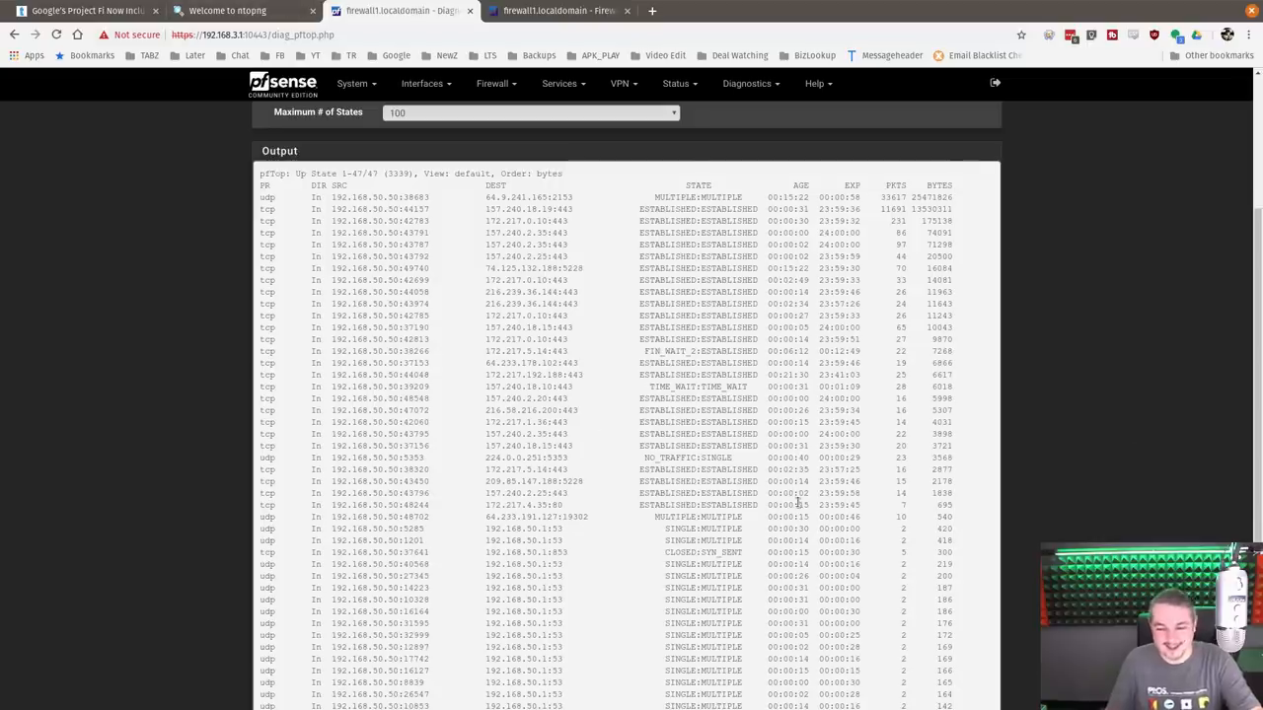
scroll(down, 3)
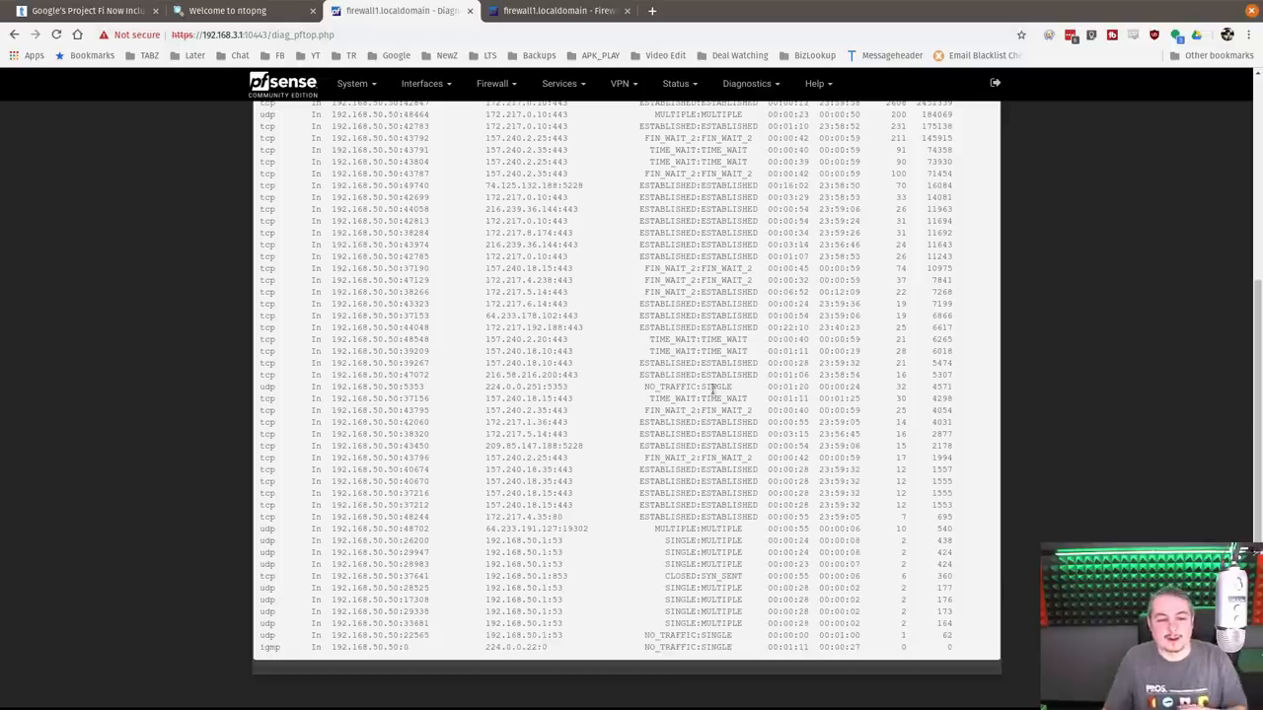
mouse_move(1030, 462)
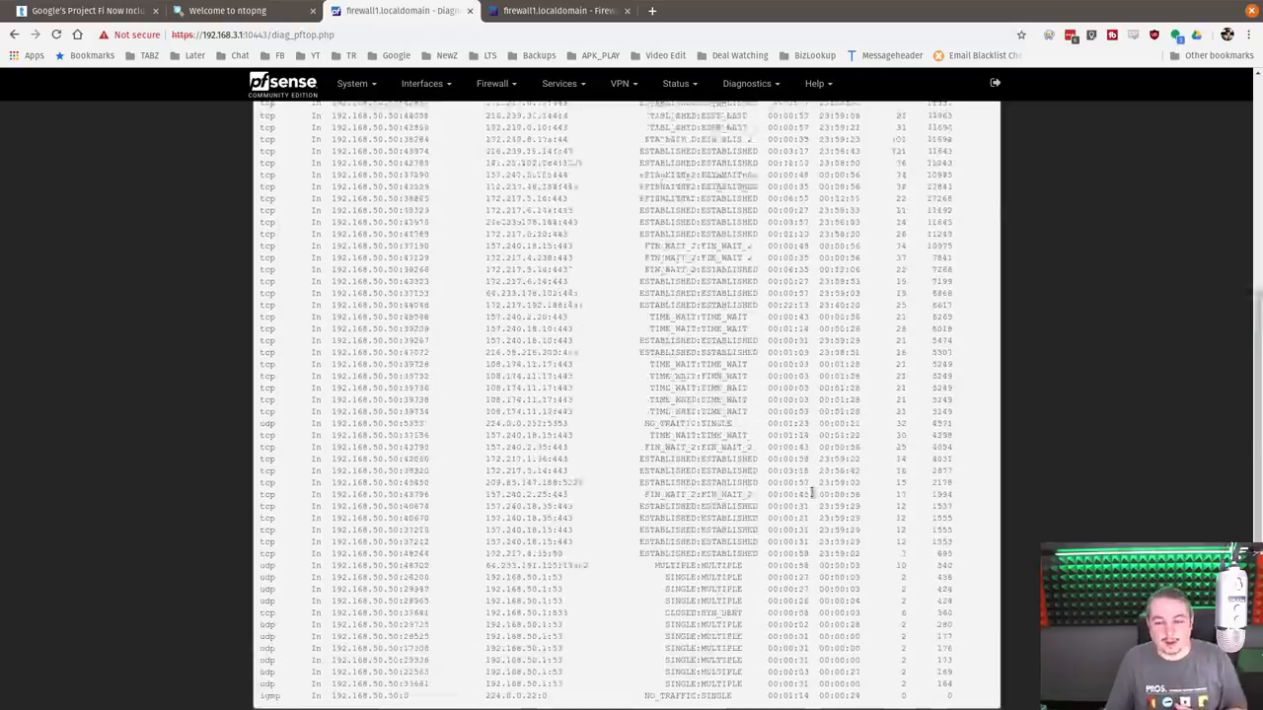
Step: Browse the host's active flows list now filled with Google, Facebook and LinkedIn SSL, QUIC and DNS flows
click(237, 12)
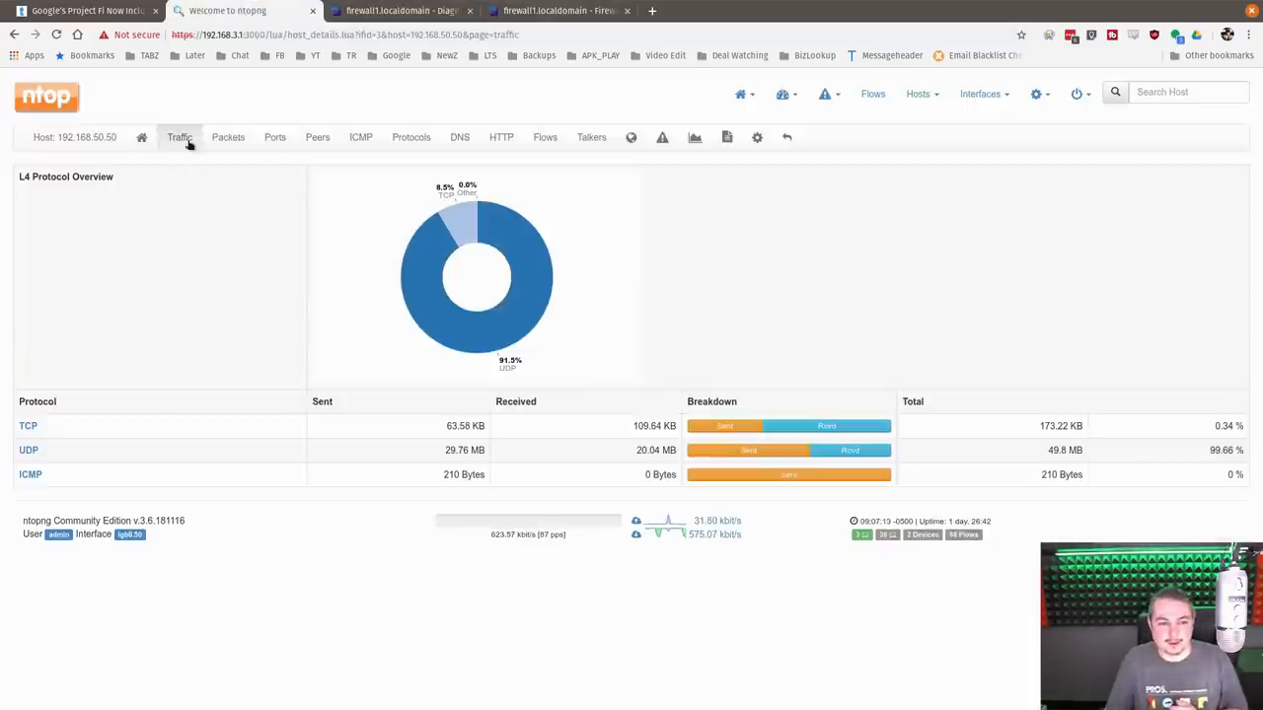
mouse_move(544, 138)
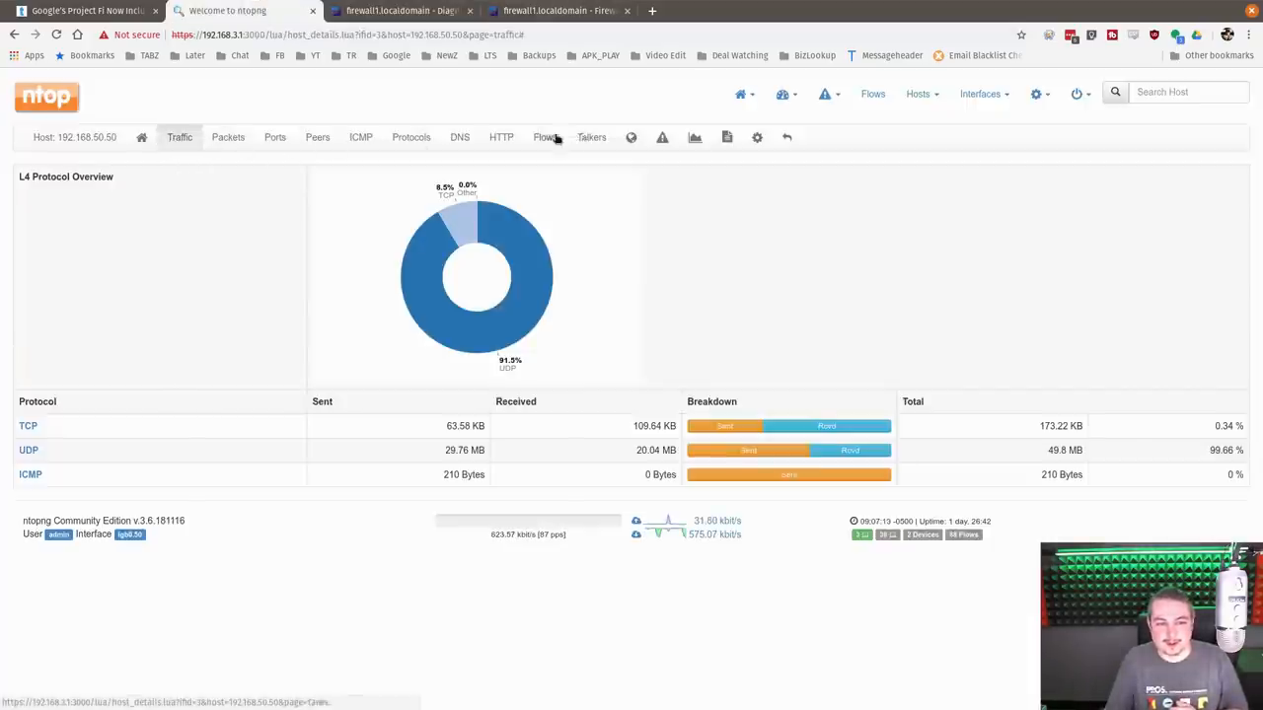
click(544, 138)
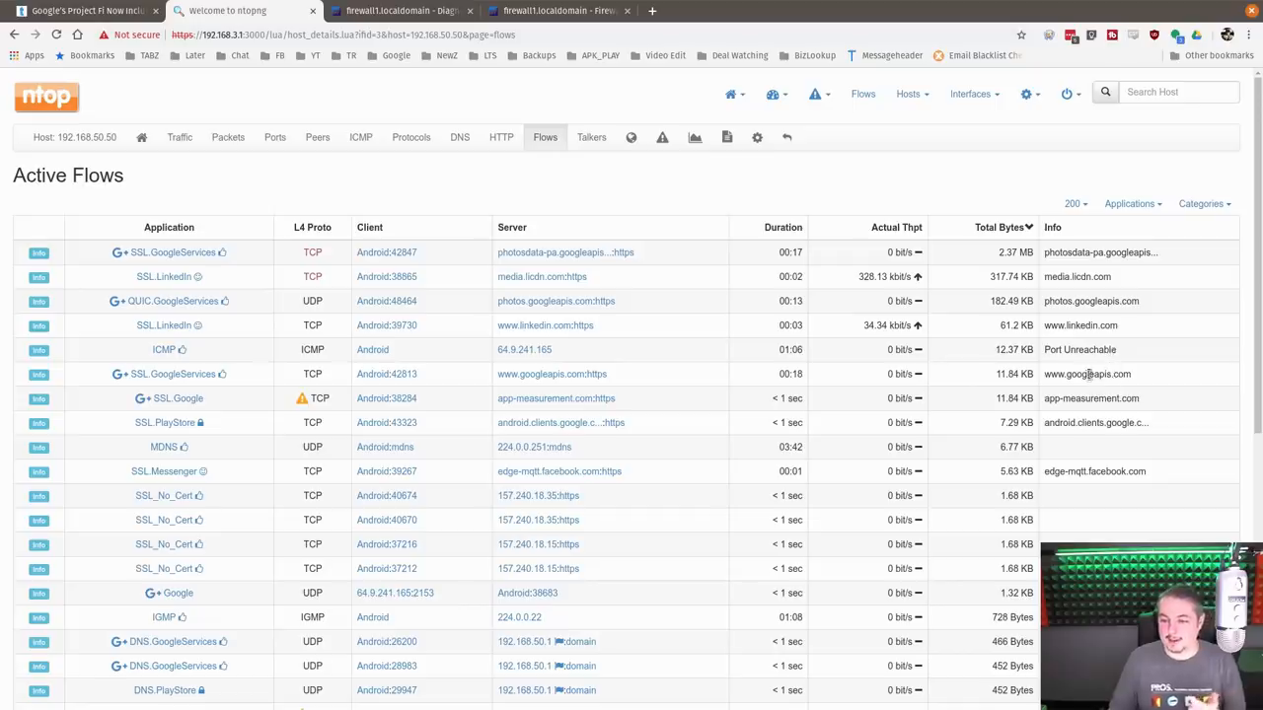
scroll(down, 3)
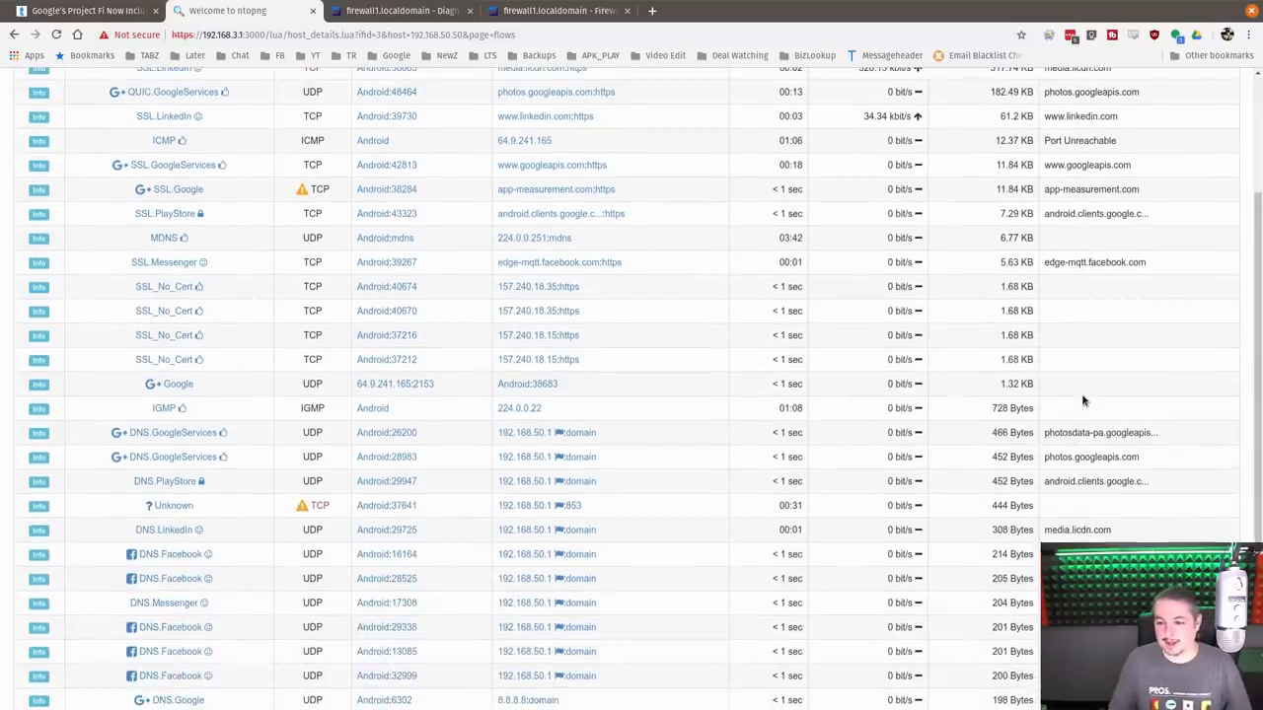
scroll(down, 3)
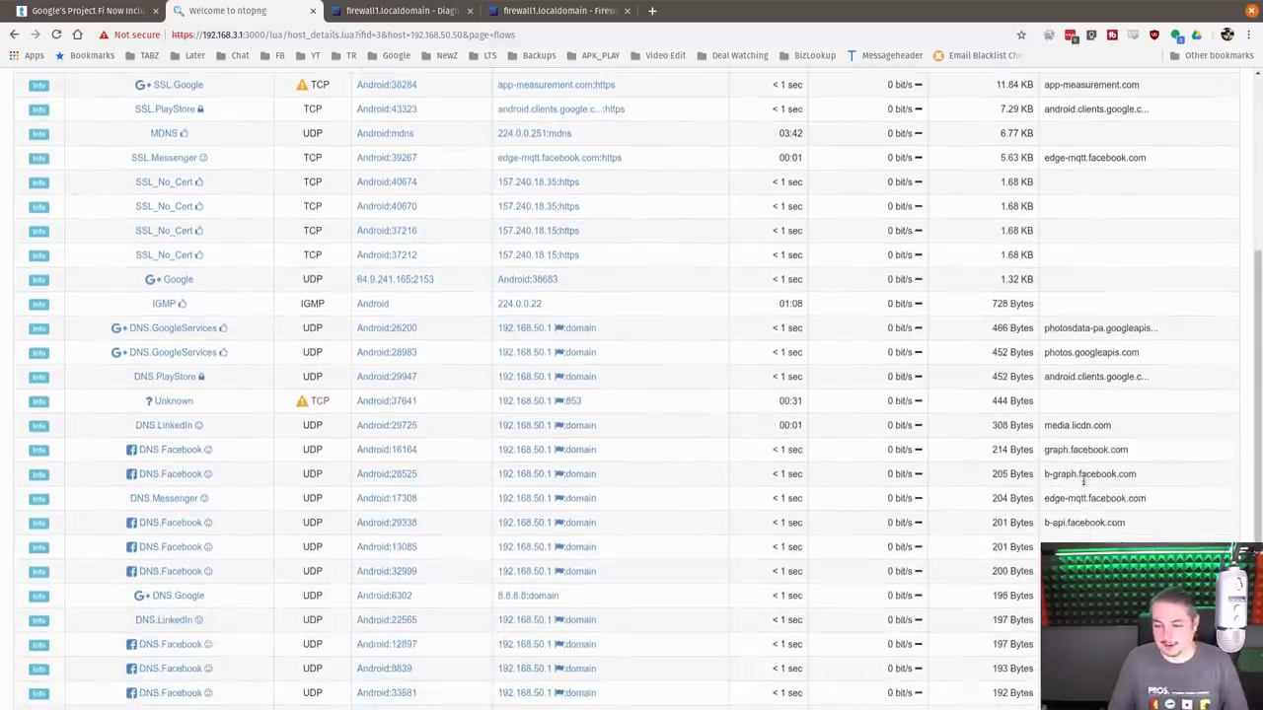
scroll(down, 3)
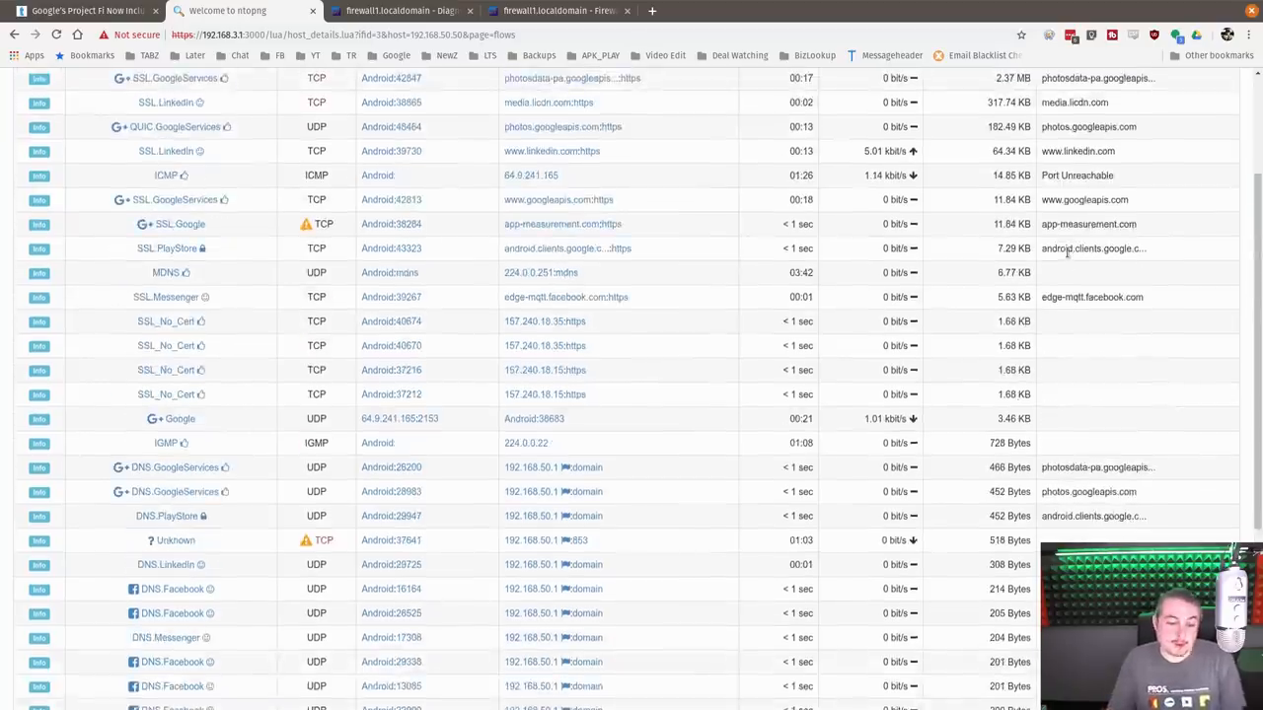
scroll(down, 3)
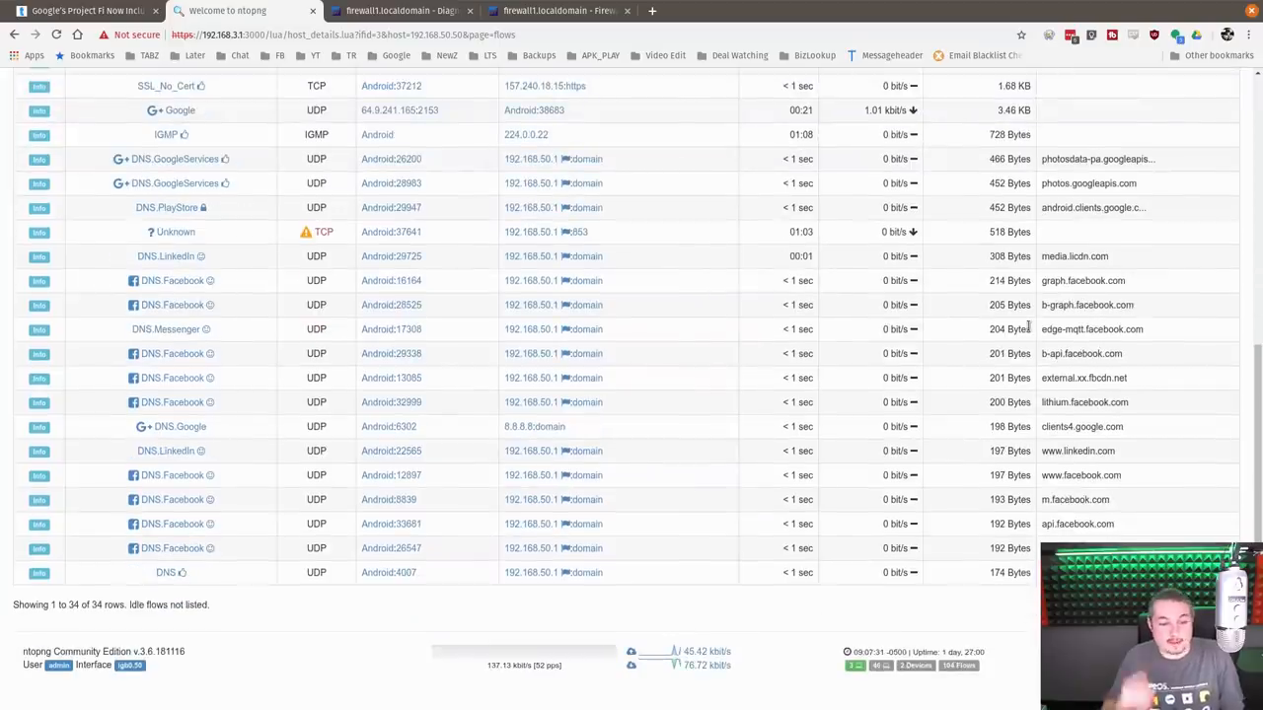
scroll(up, 3)
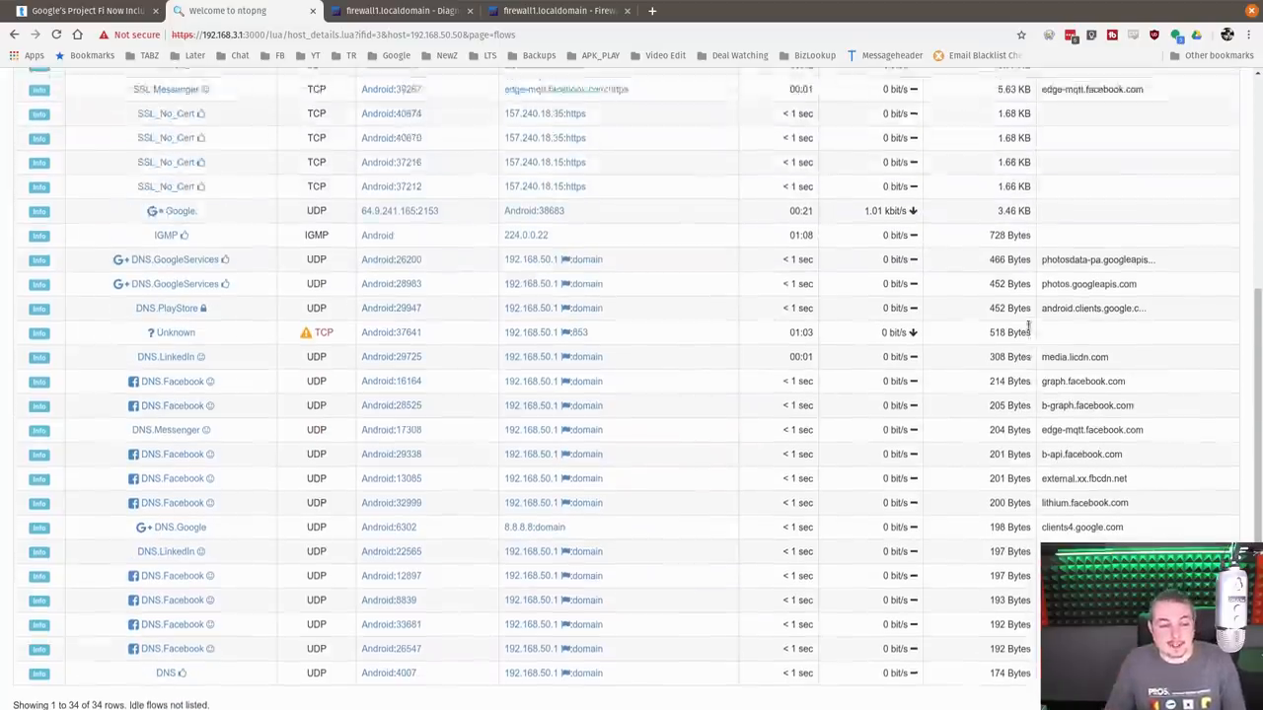
scroll(up, 3)
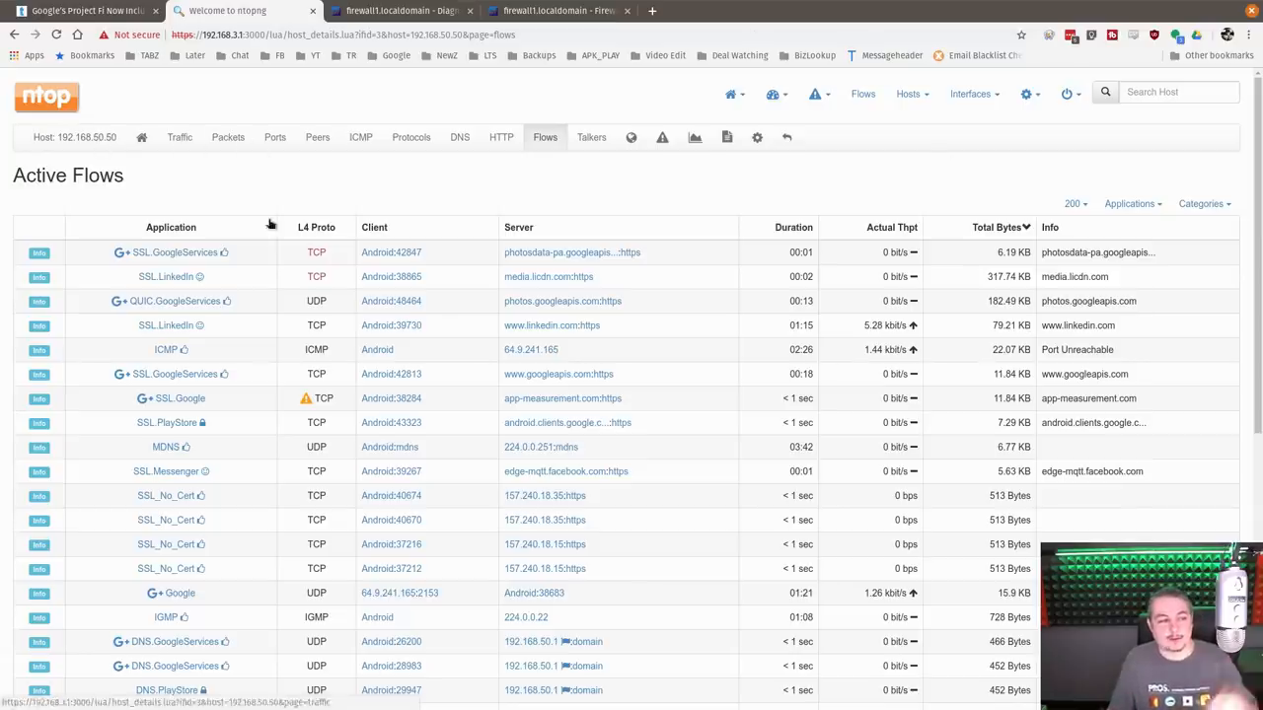
mouse_move(398, 12)
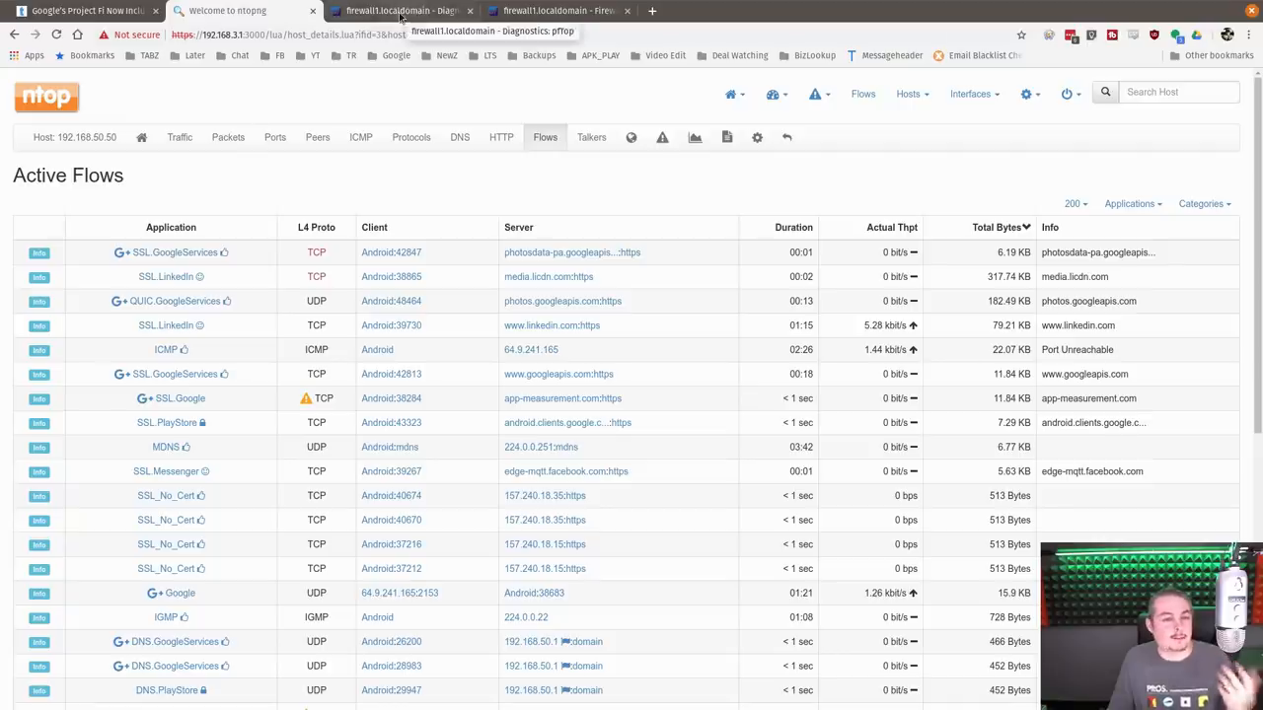